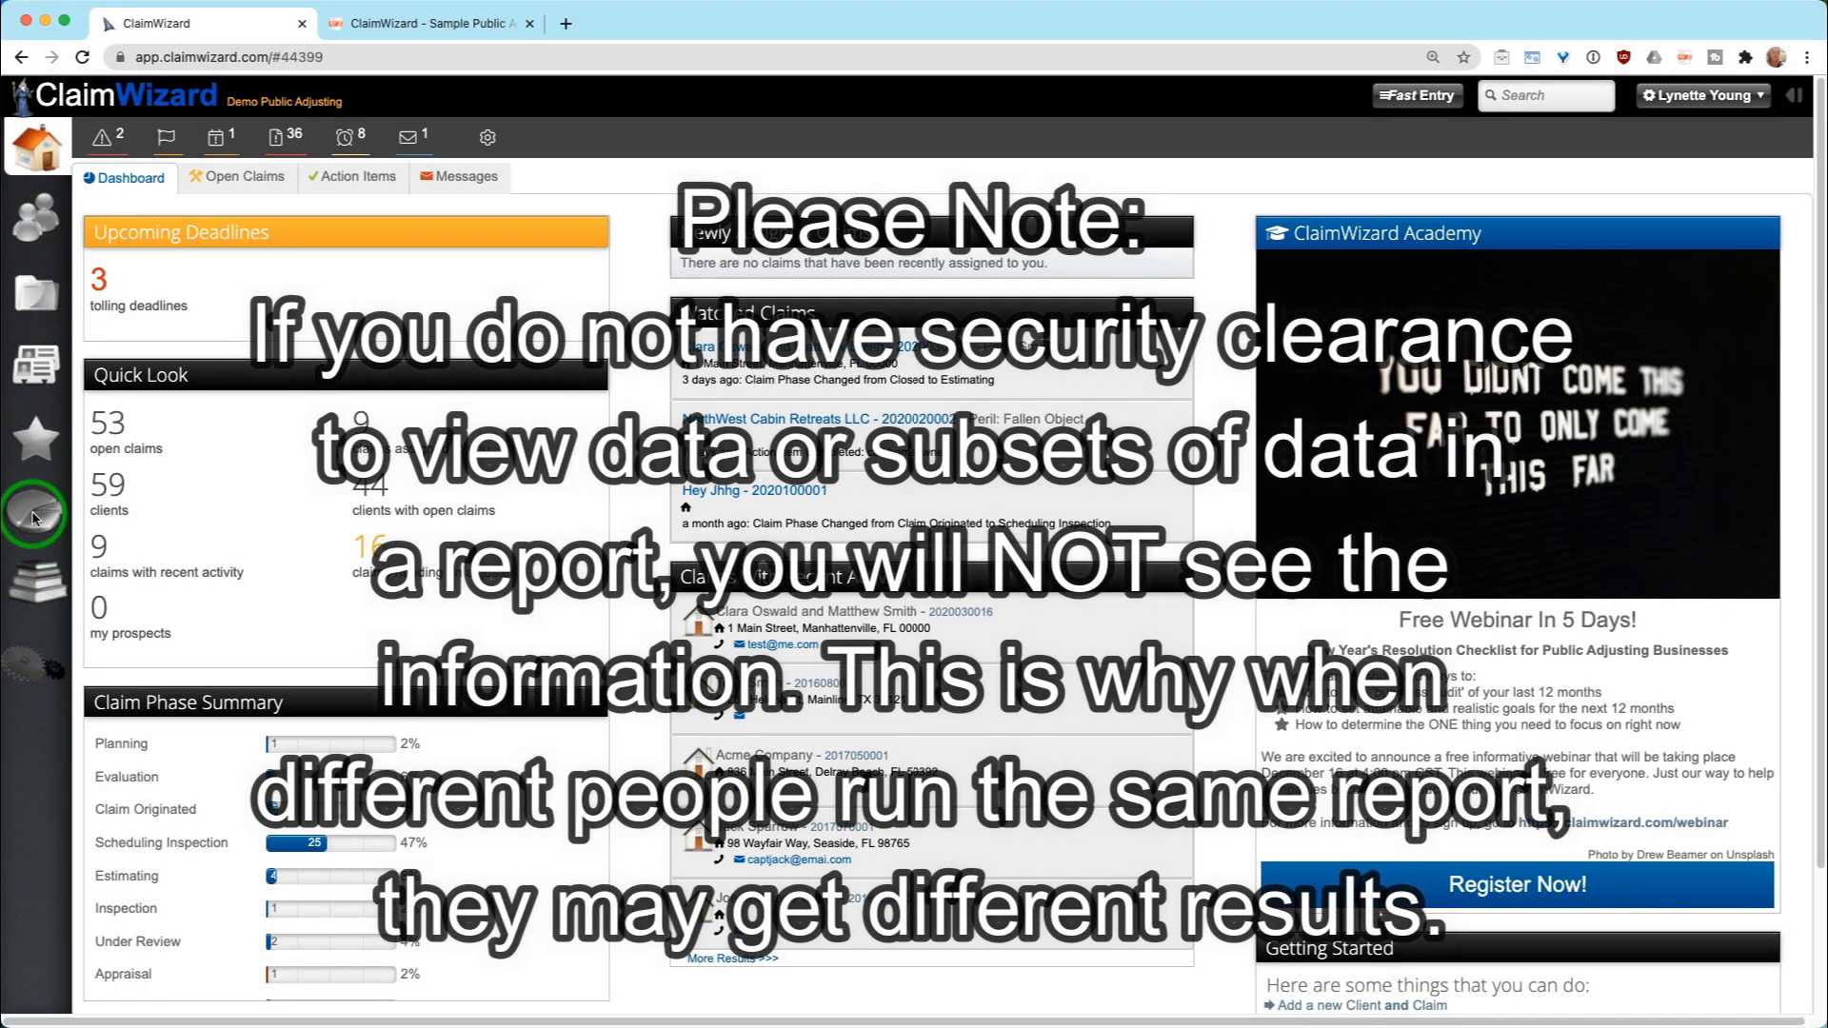
pyautogui.moveTo(36, 510)
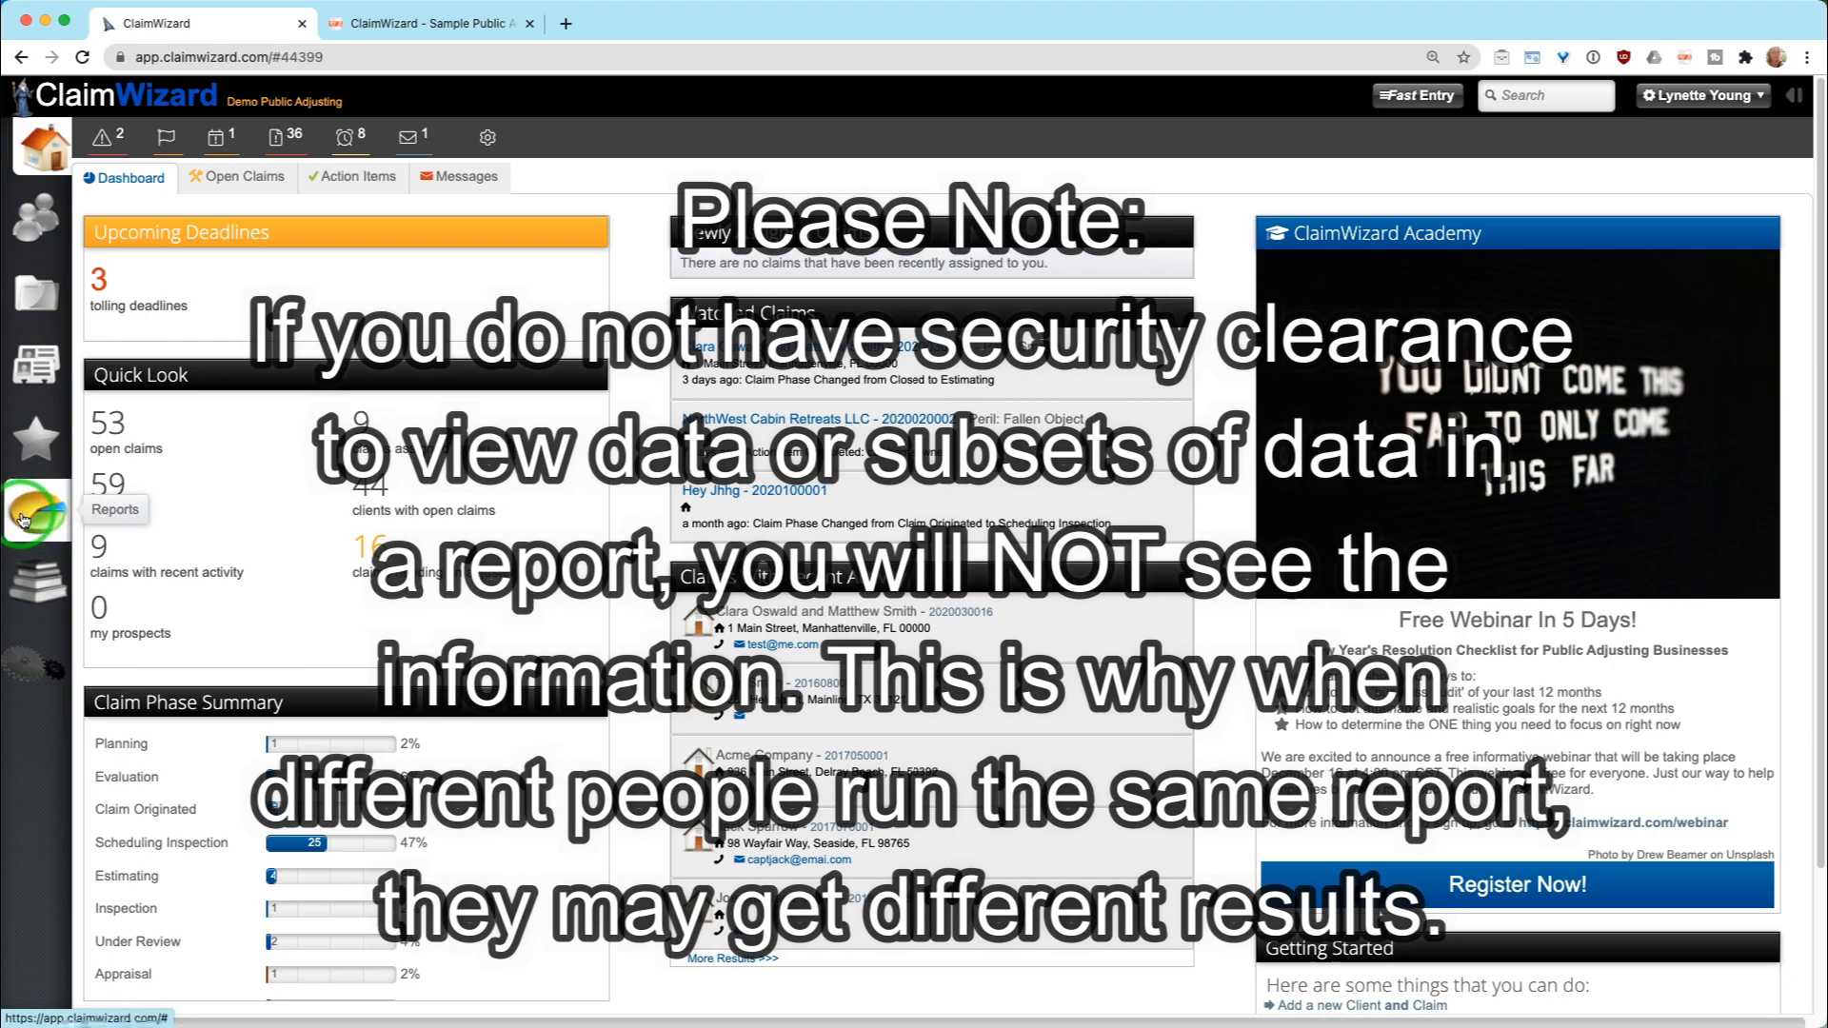
# Step: Go to the Reports area, which shows the Clients without Lead Sources report
pyautogui.click(38, 512)
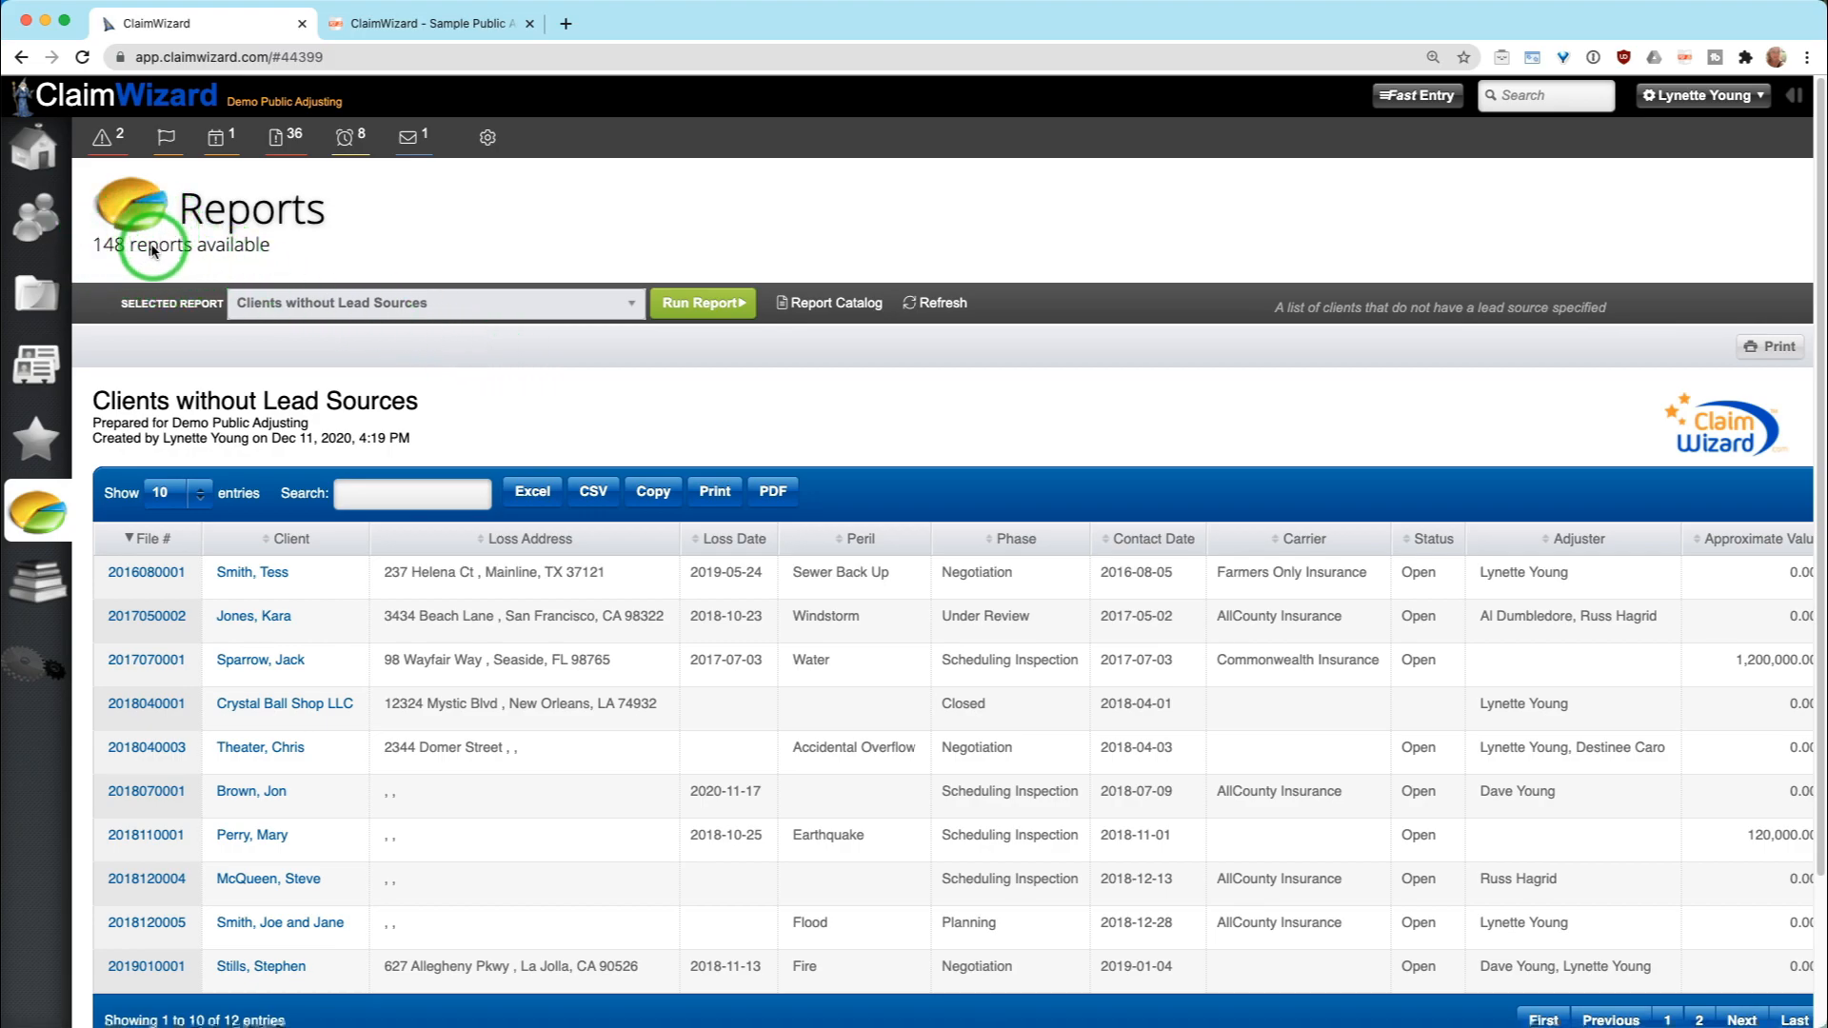
pyautogui.moveTo(402, 246)
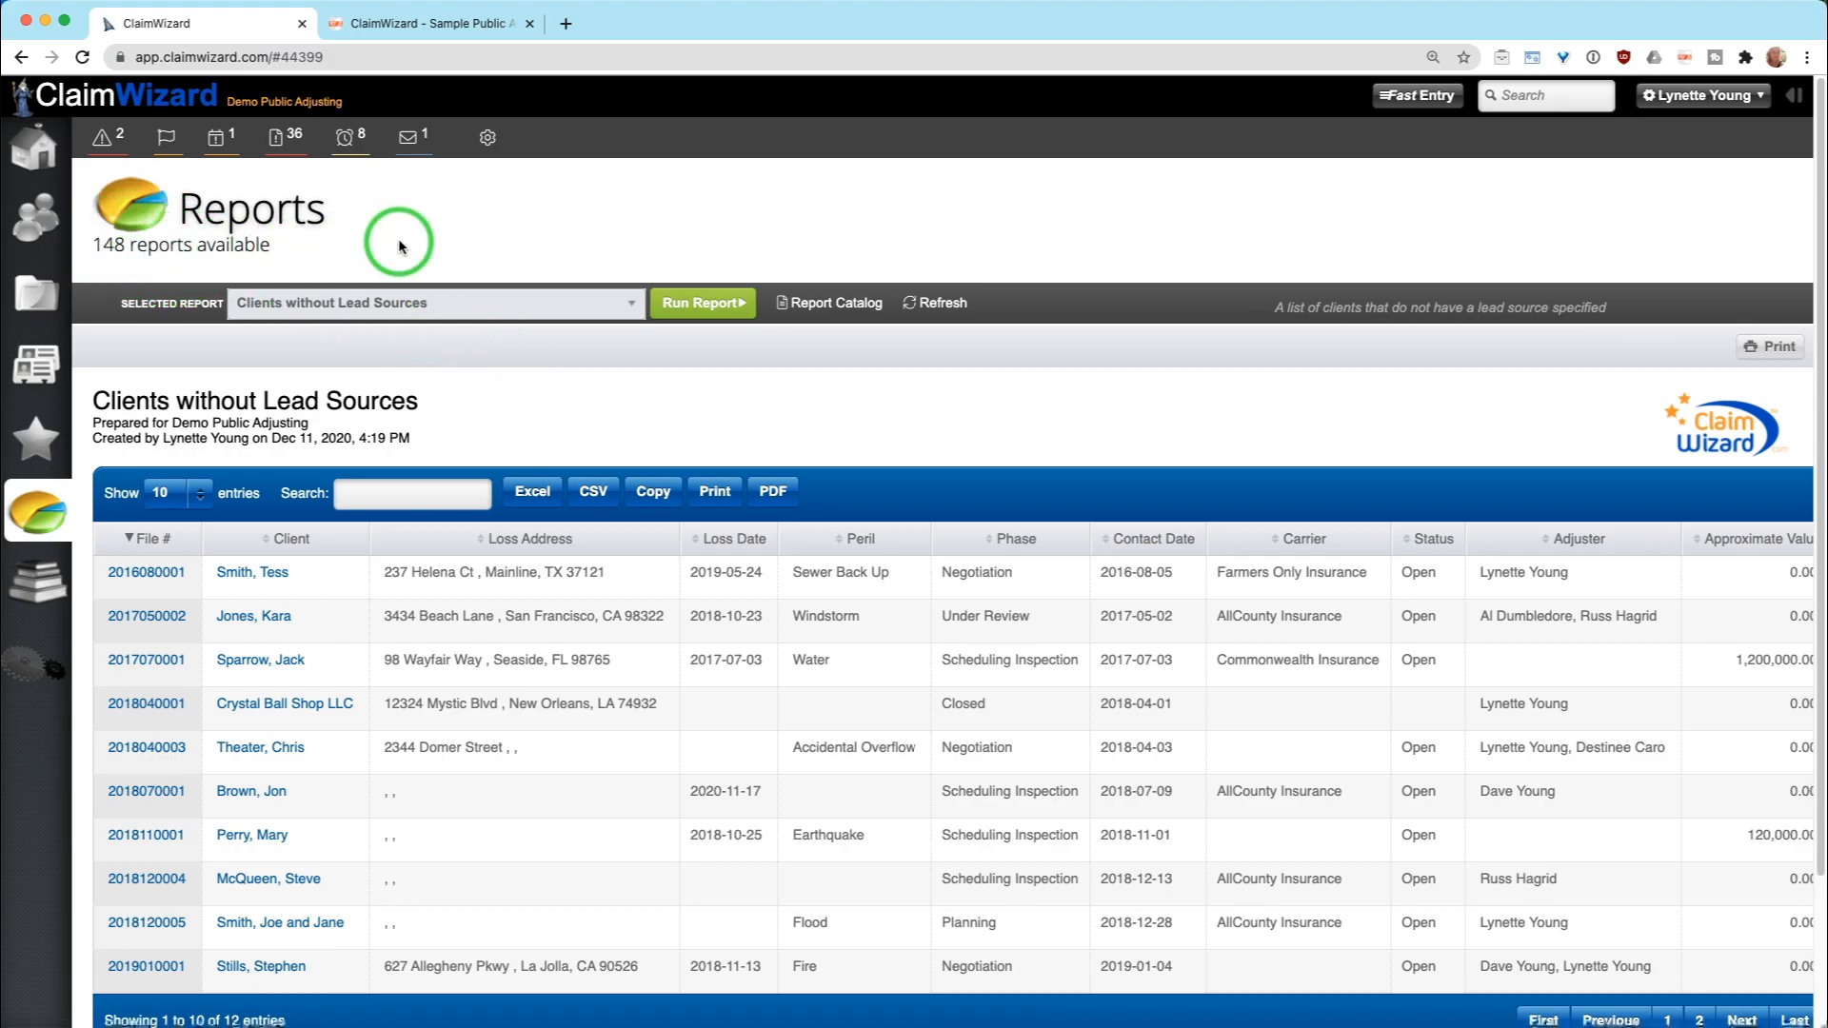
pyautogui.moveTo(455, 343)
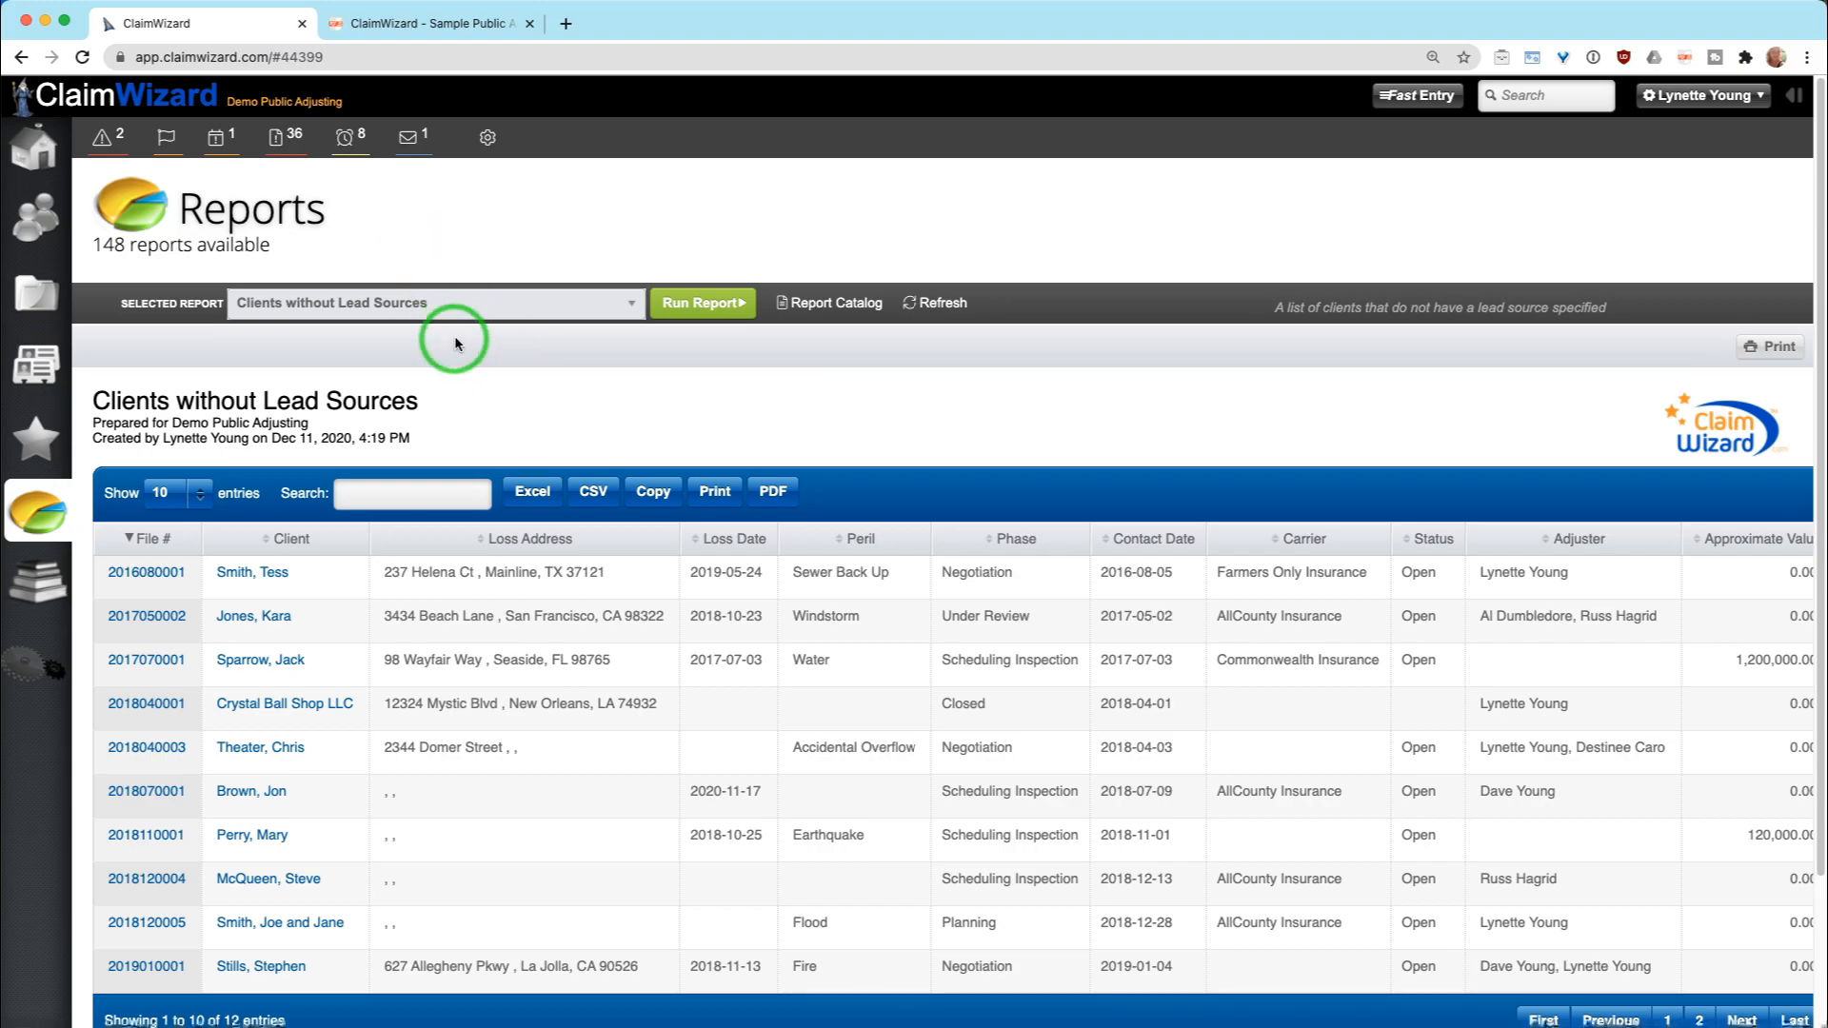
pyautogui.moveTo(583, 311)
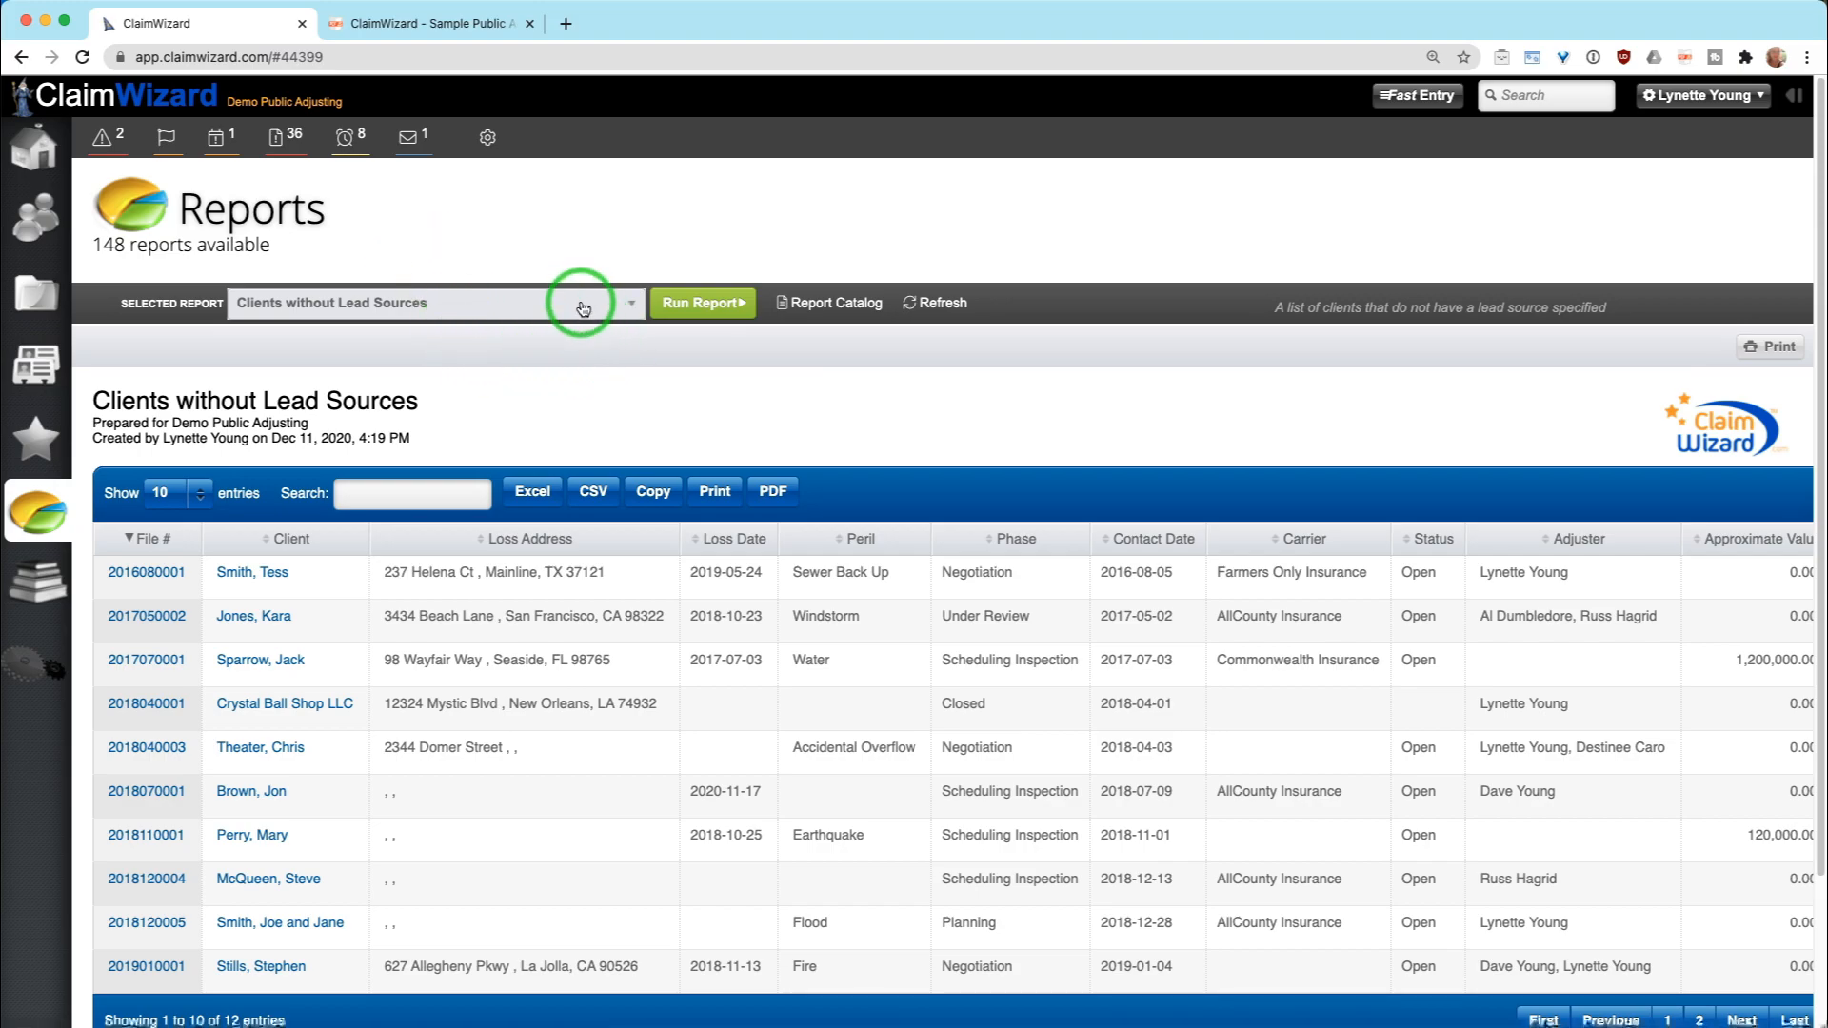
pyautogui.click(626, 303)
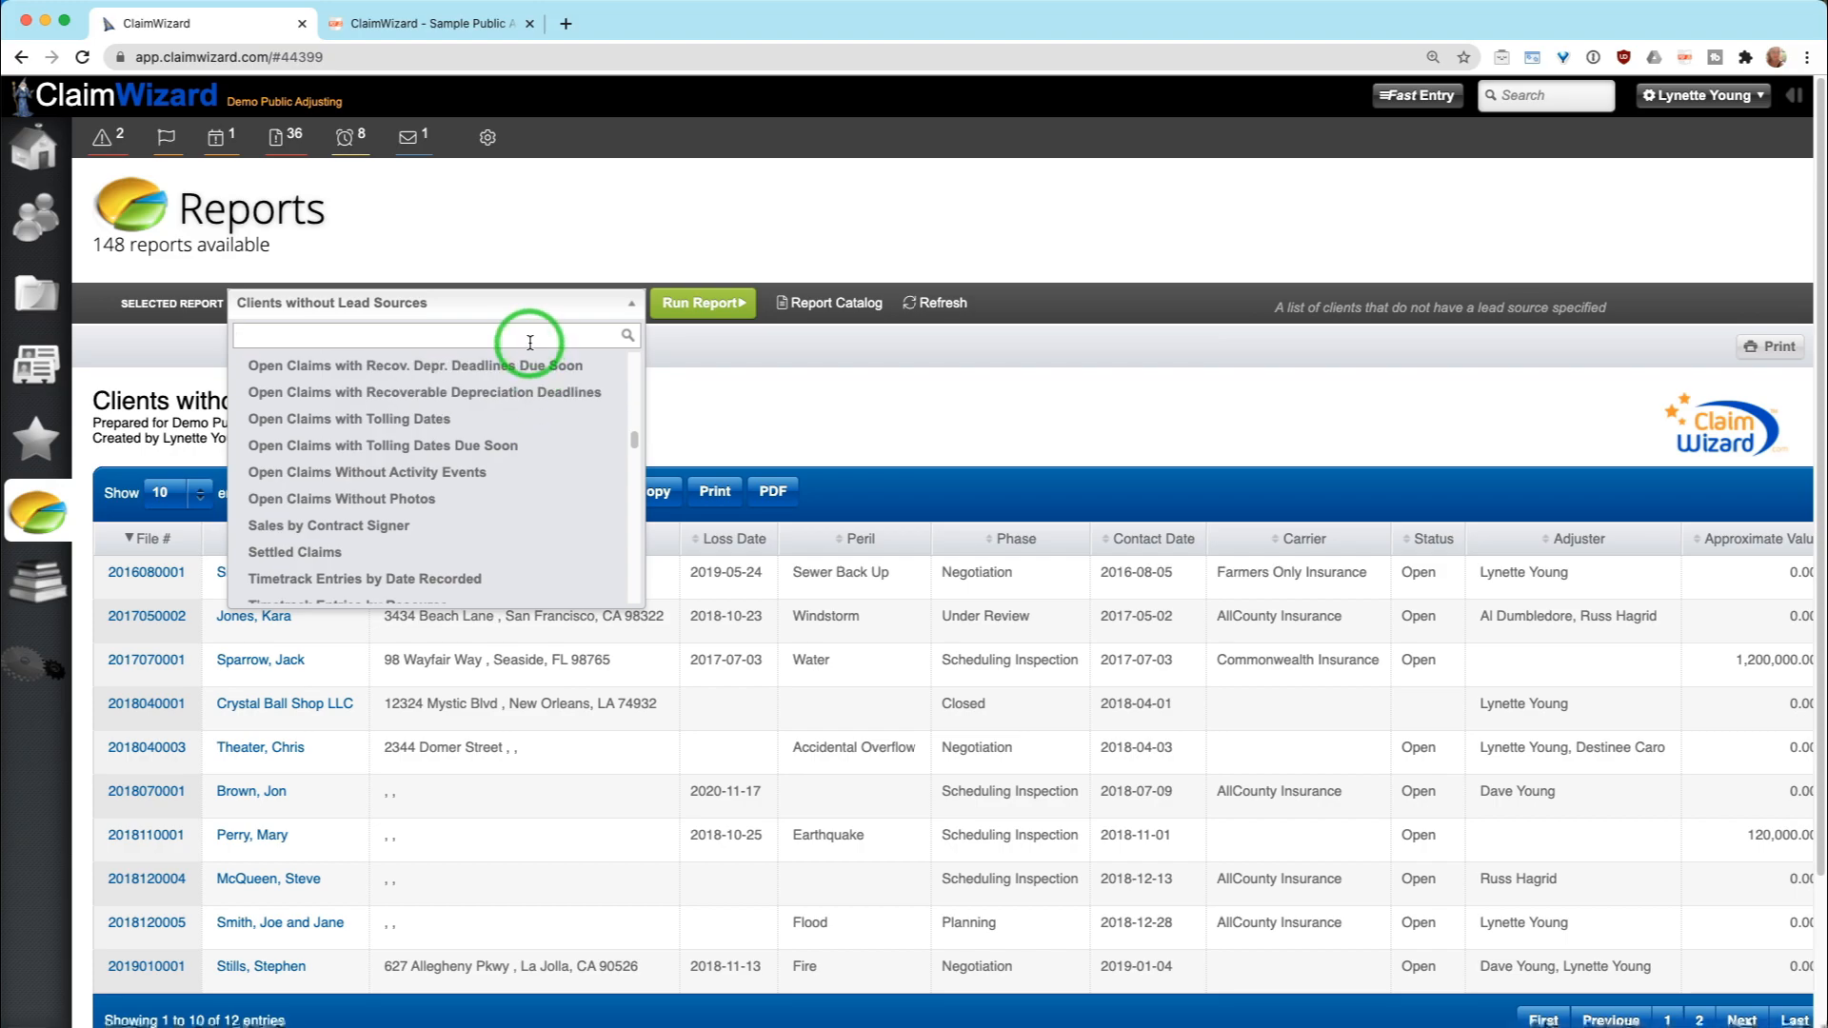
pyautogui.write('lea')
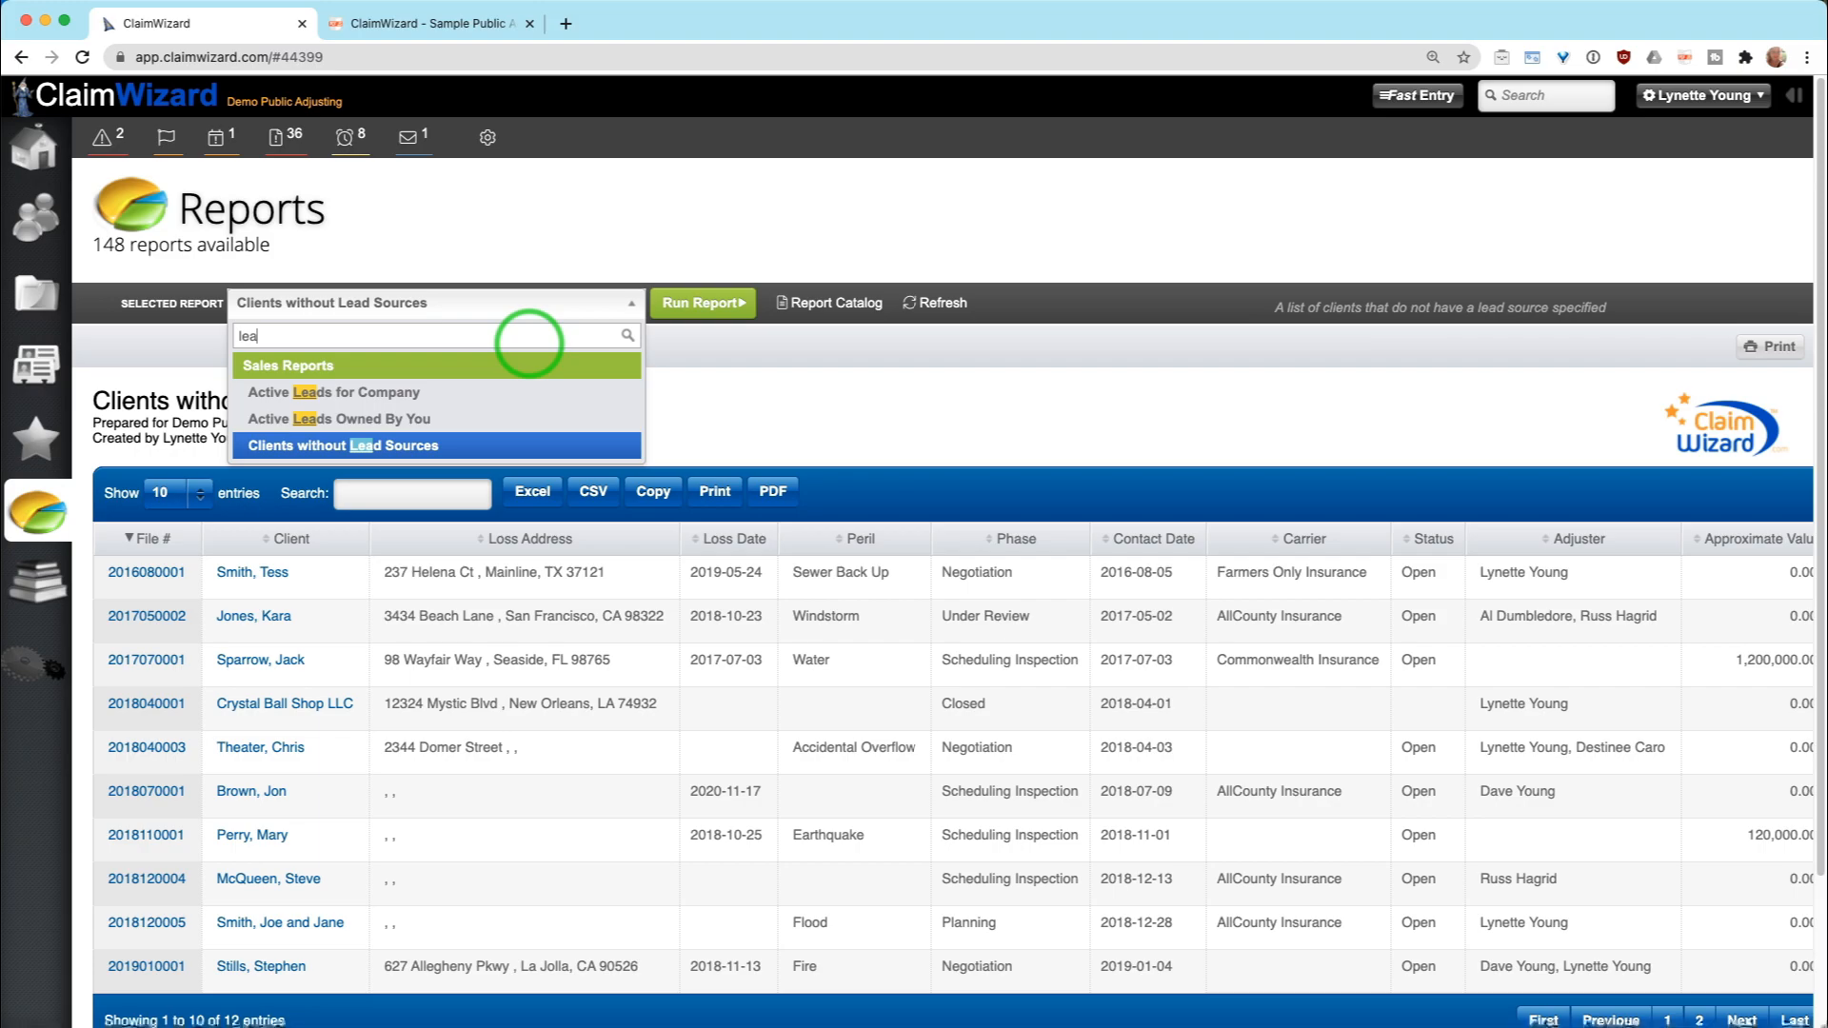
pyautogui.write('p')
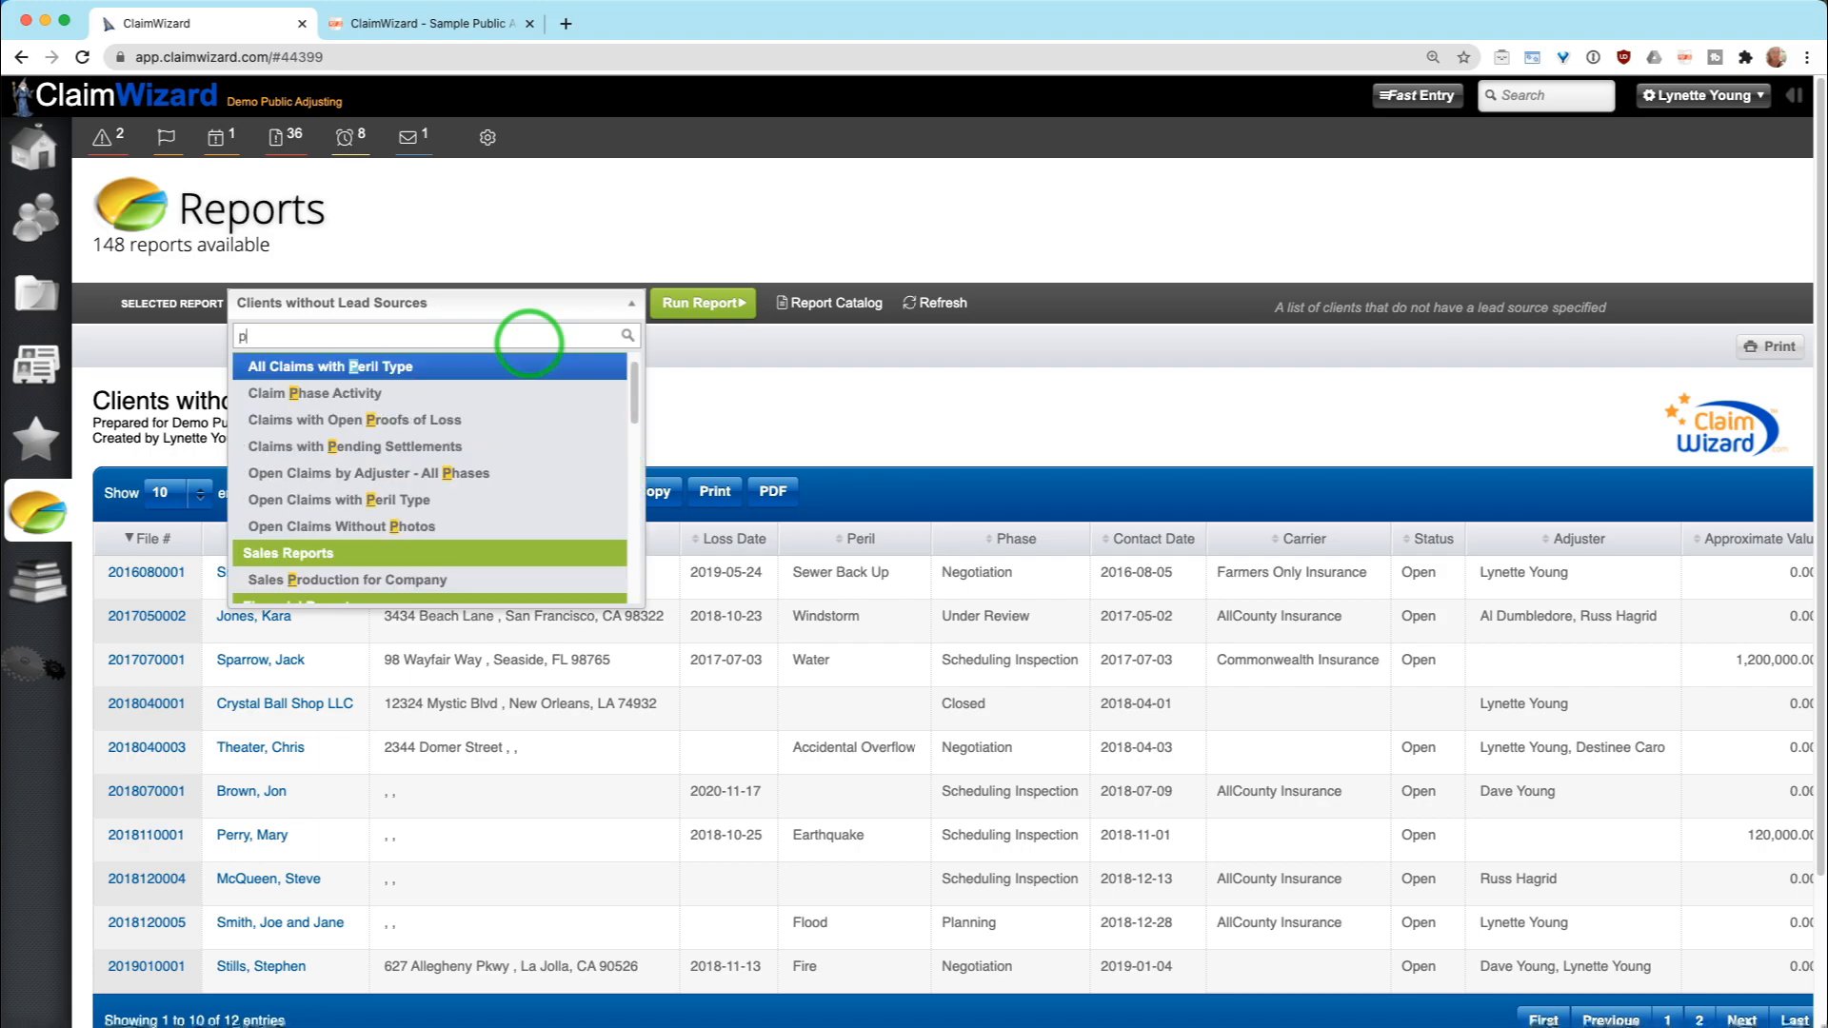
pyautogui.write('ros')
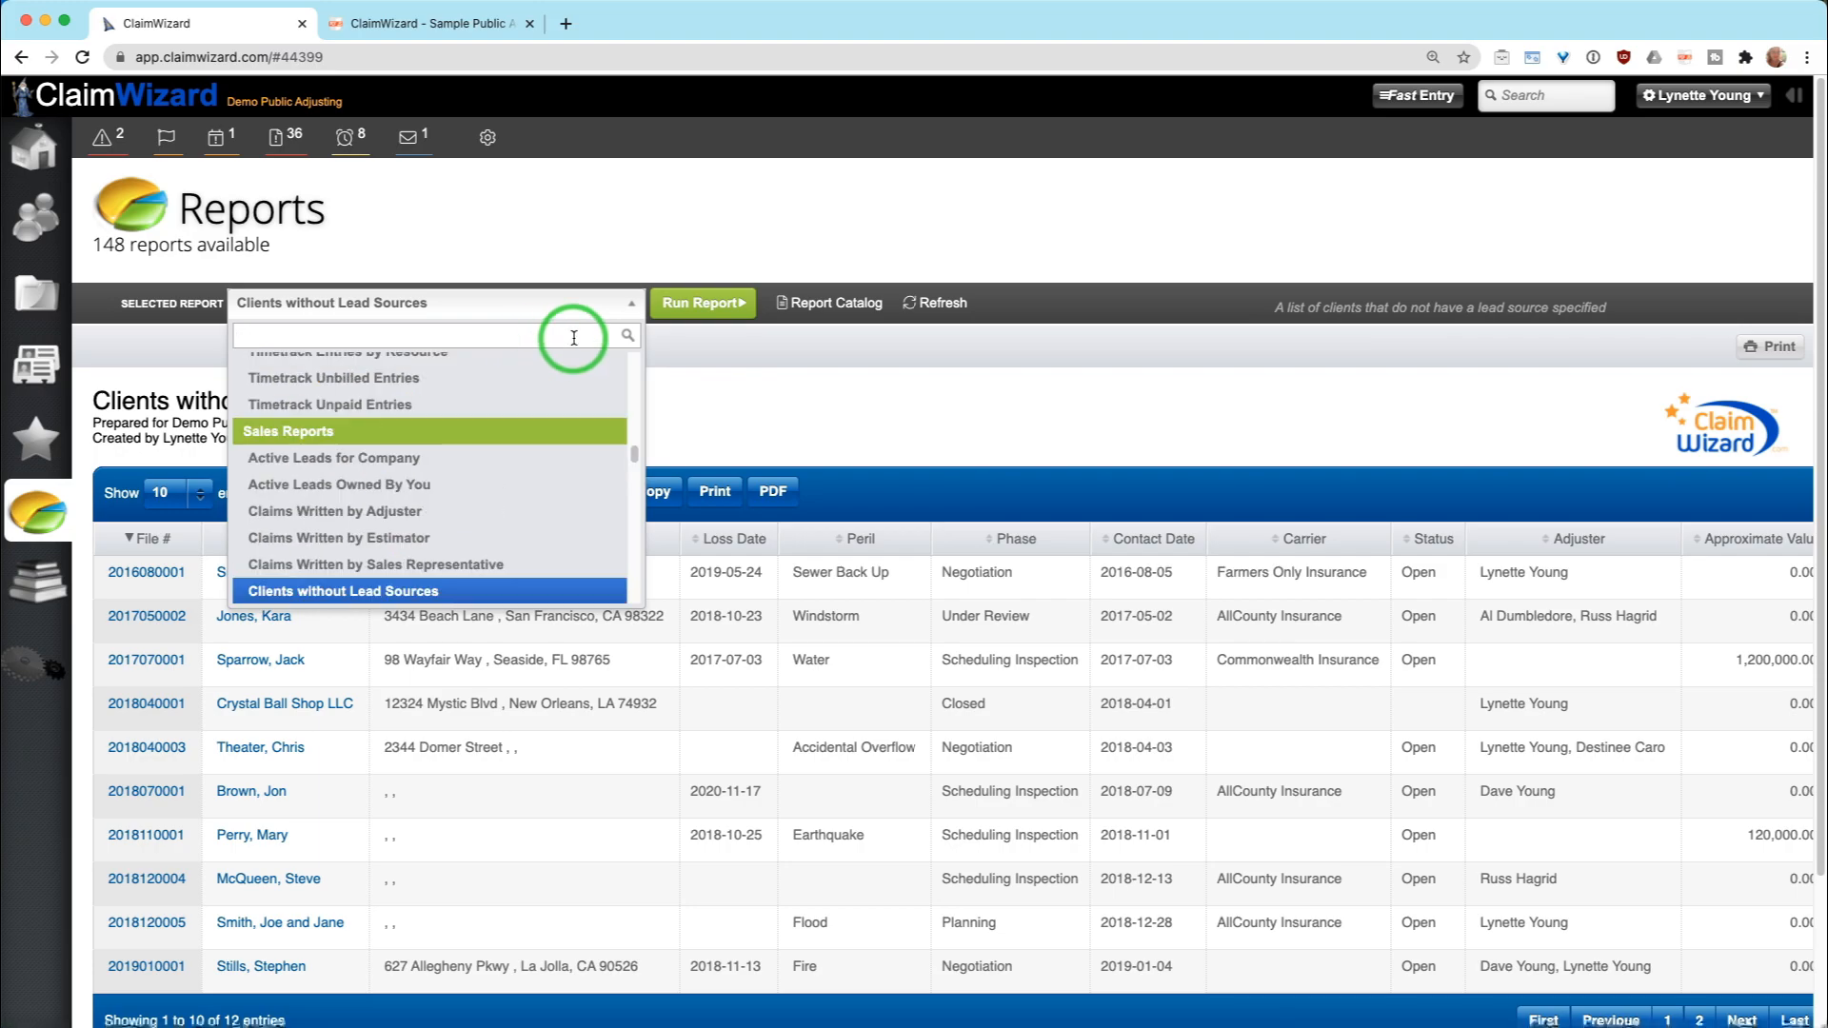
pyautogui.click(341, 590)
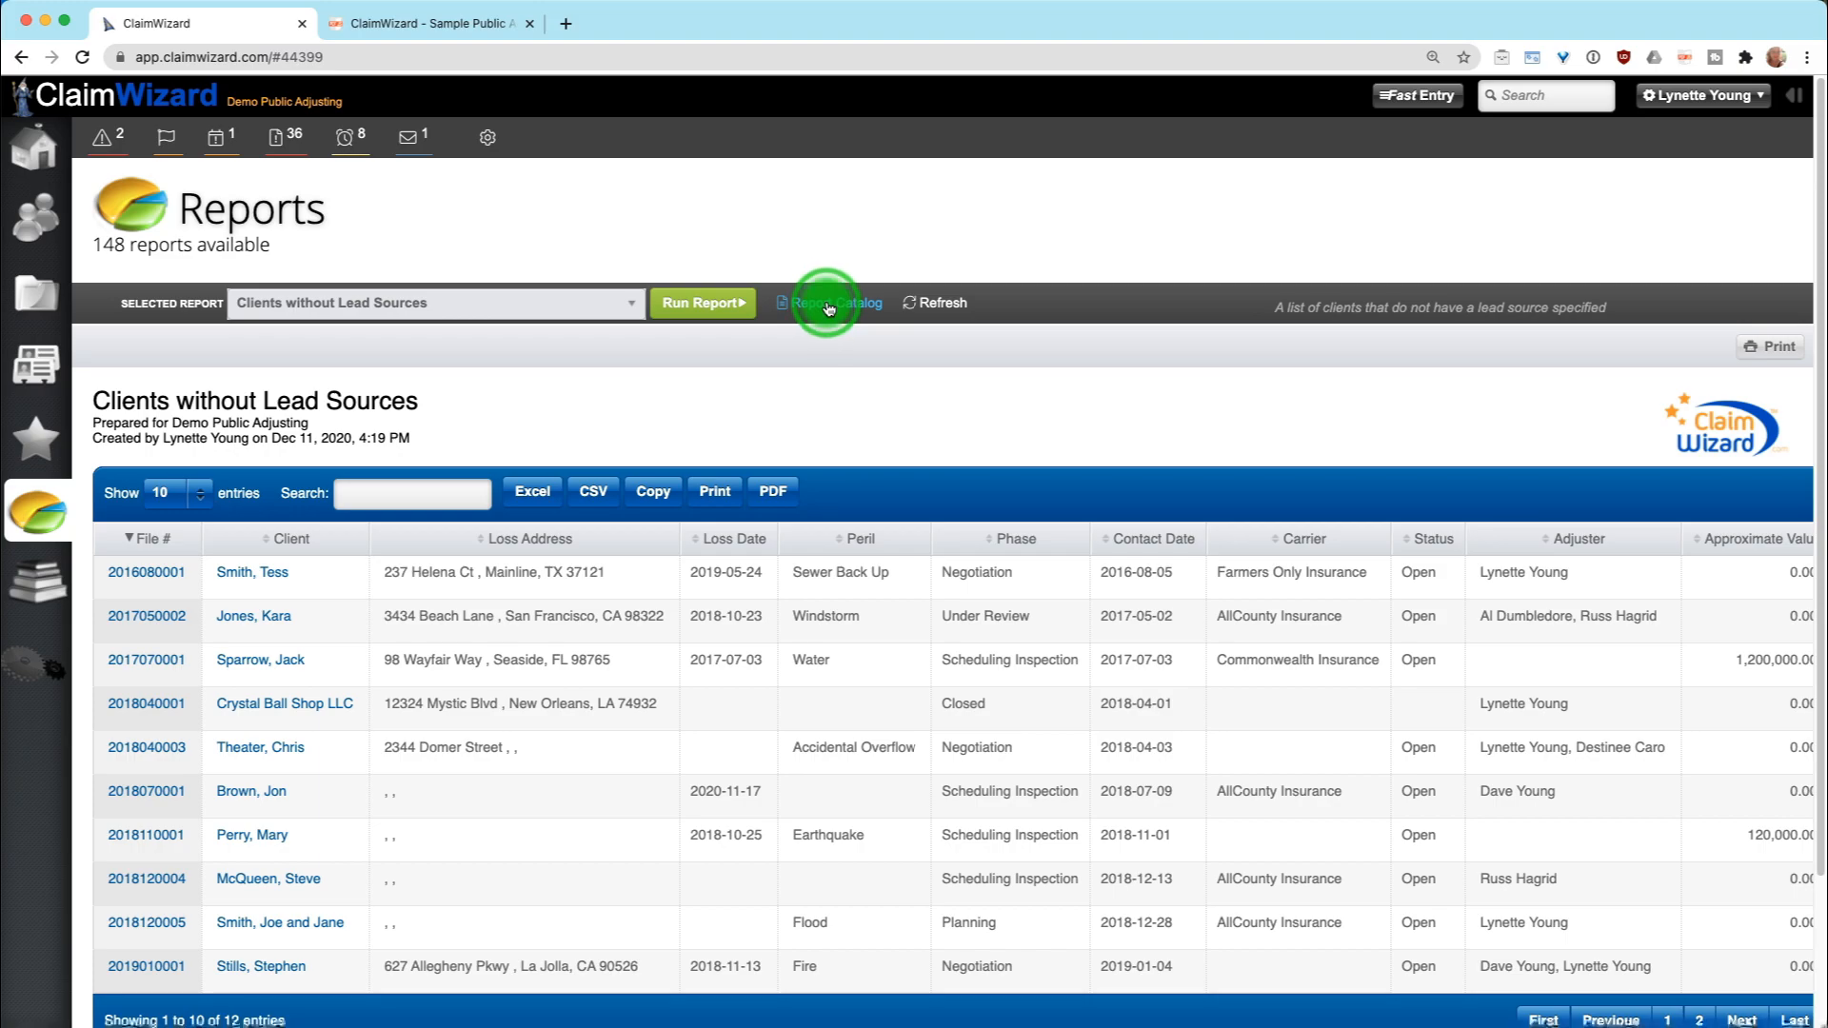
# Step: From the Report Catalog filtered by 'lead', select Active Leads for Company under Sales Reports
pyautogui.click(830, 303)
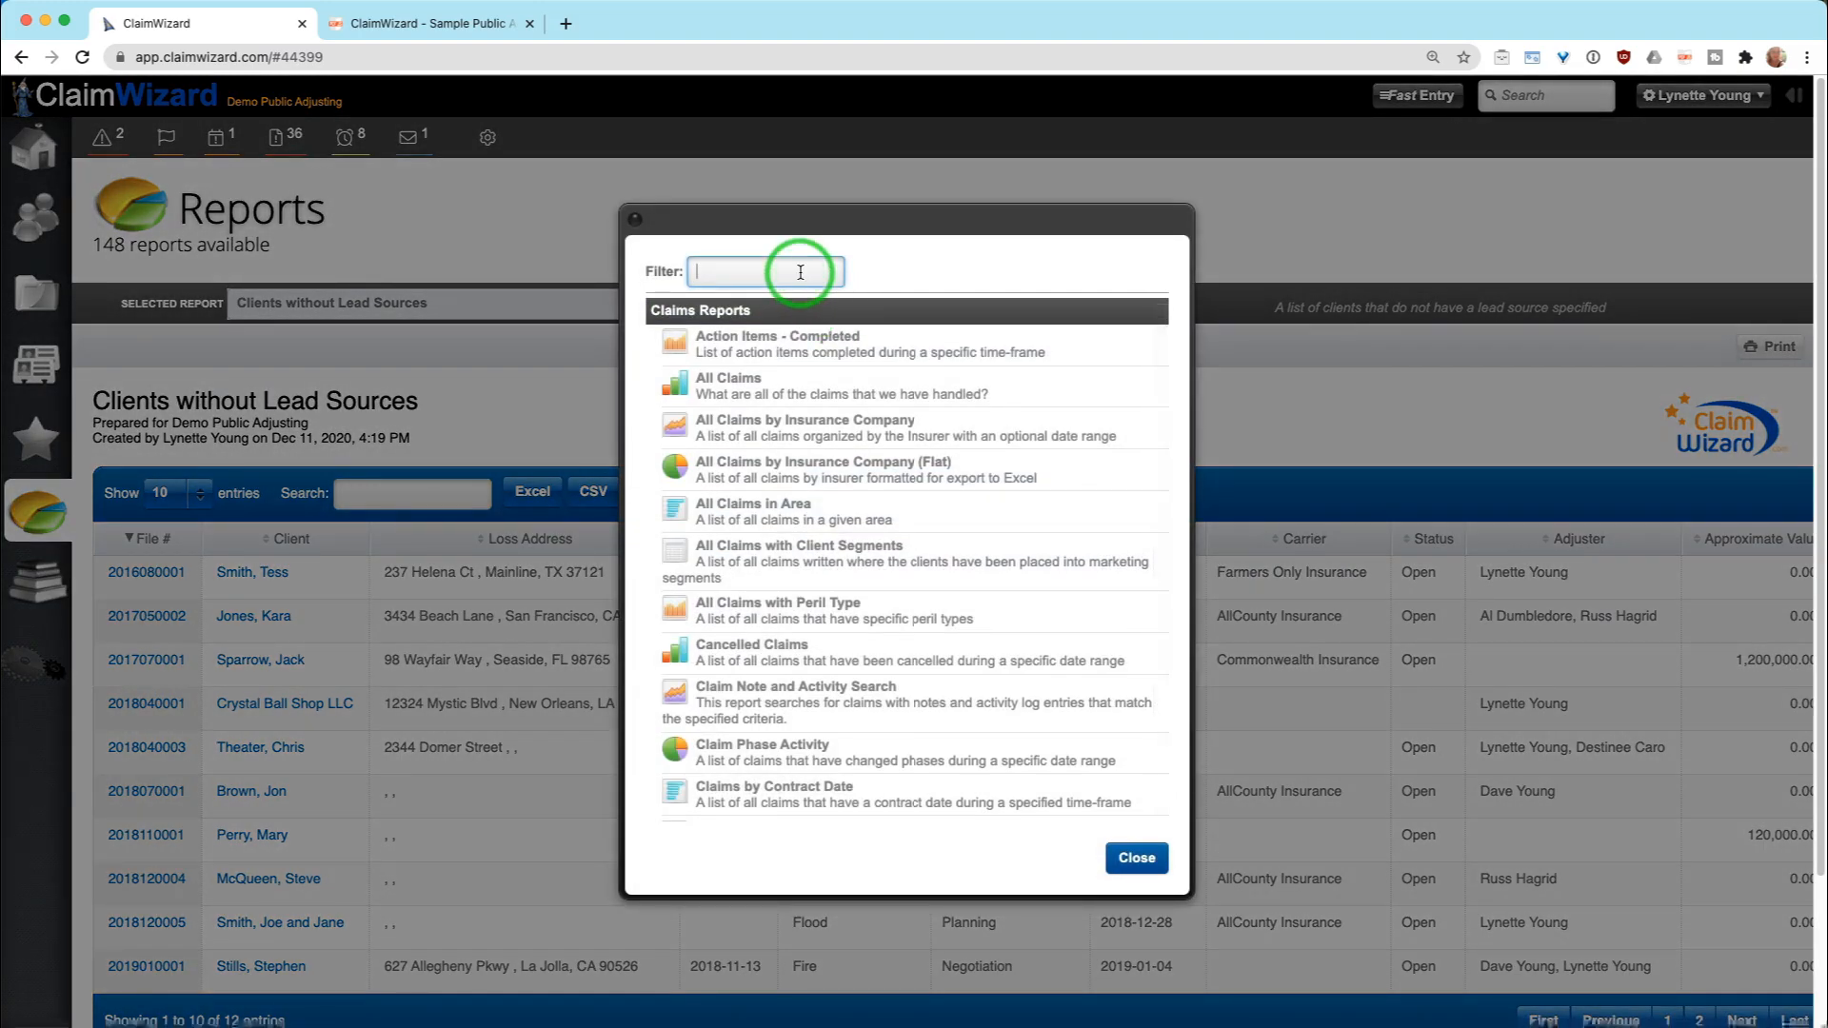
pyautogui.write('lead')
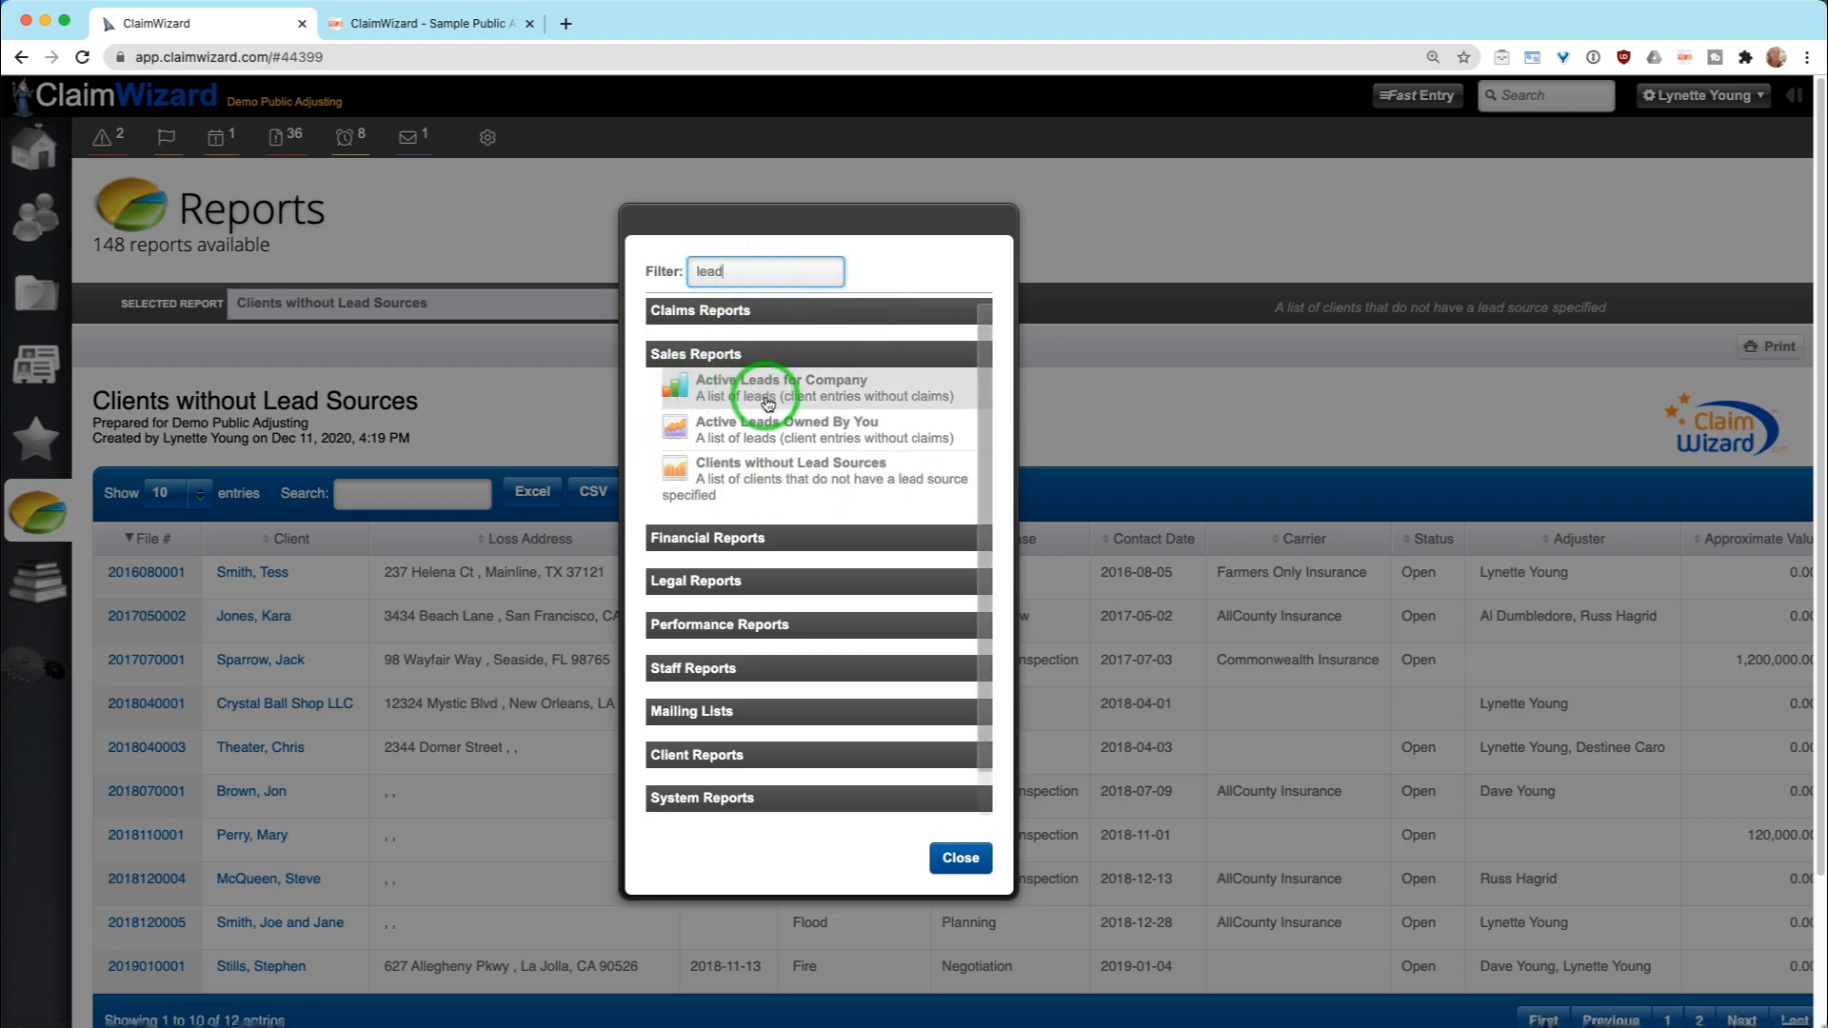
pyautogui.moveTo(743, 478)
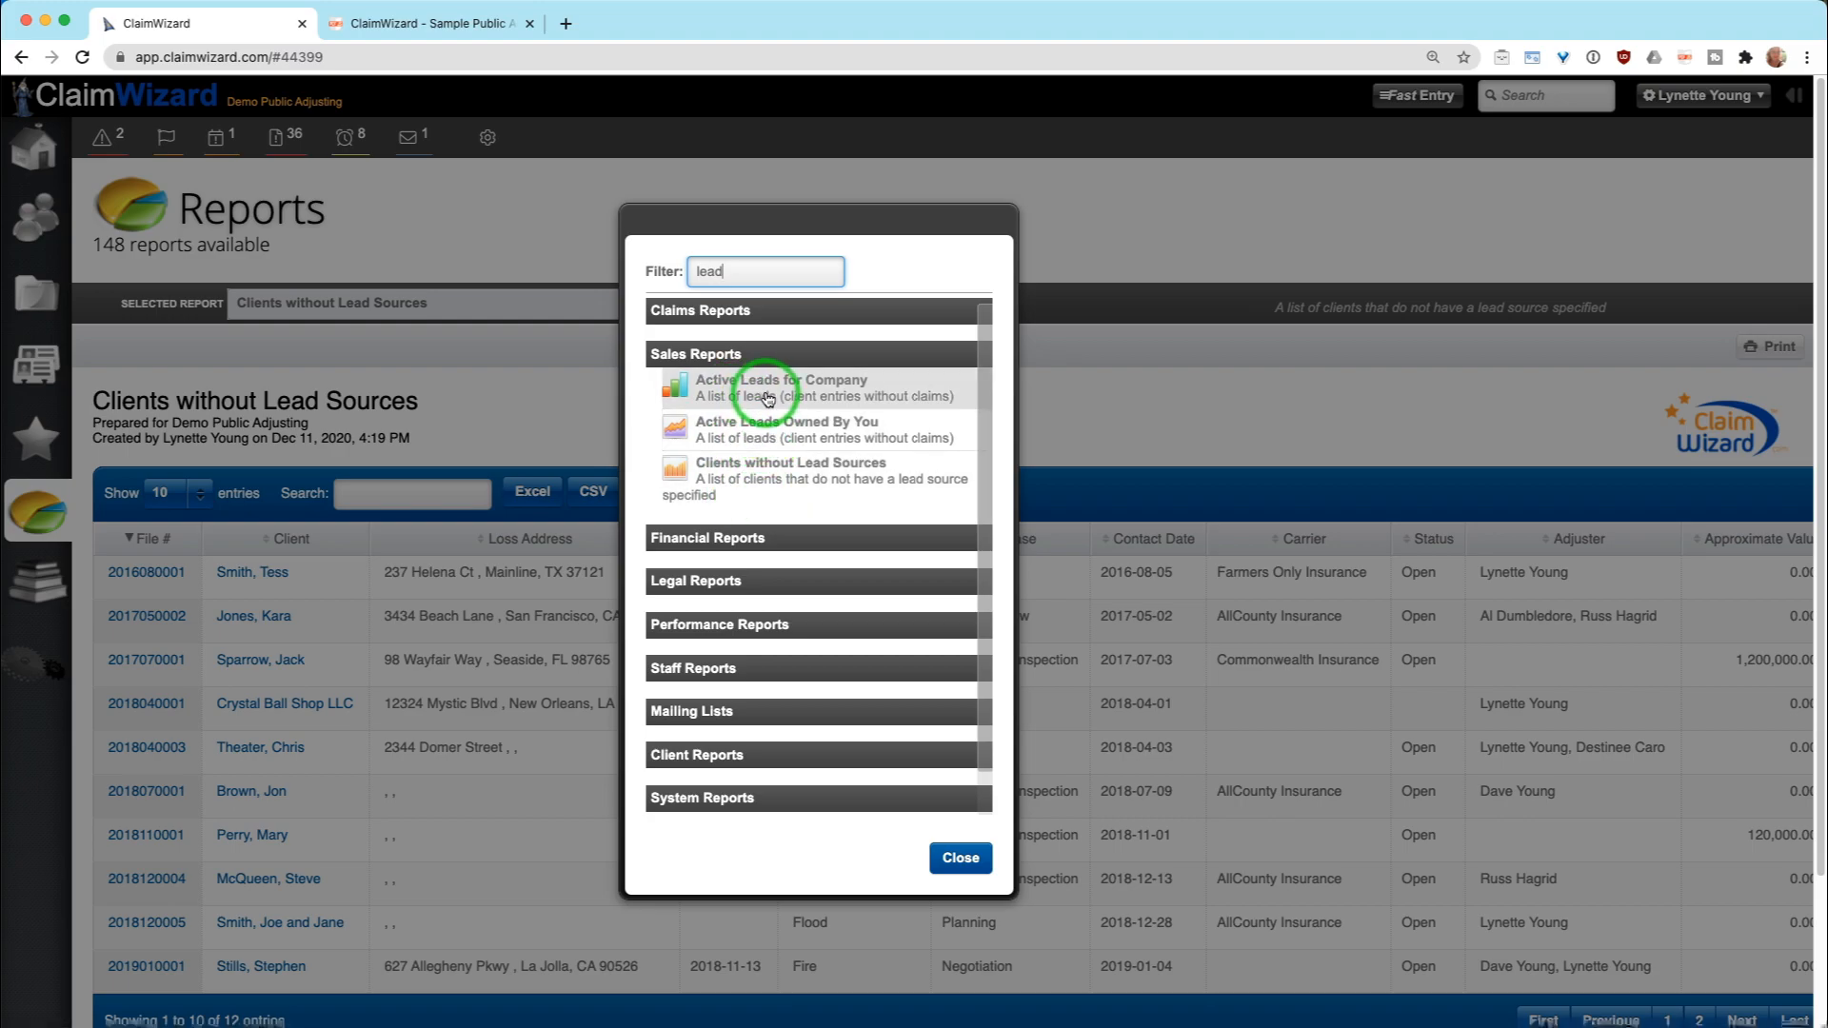
pyautogui.click(786, 387)
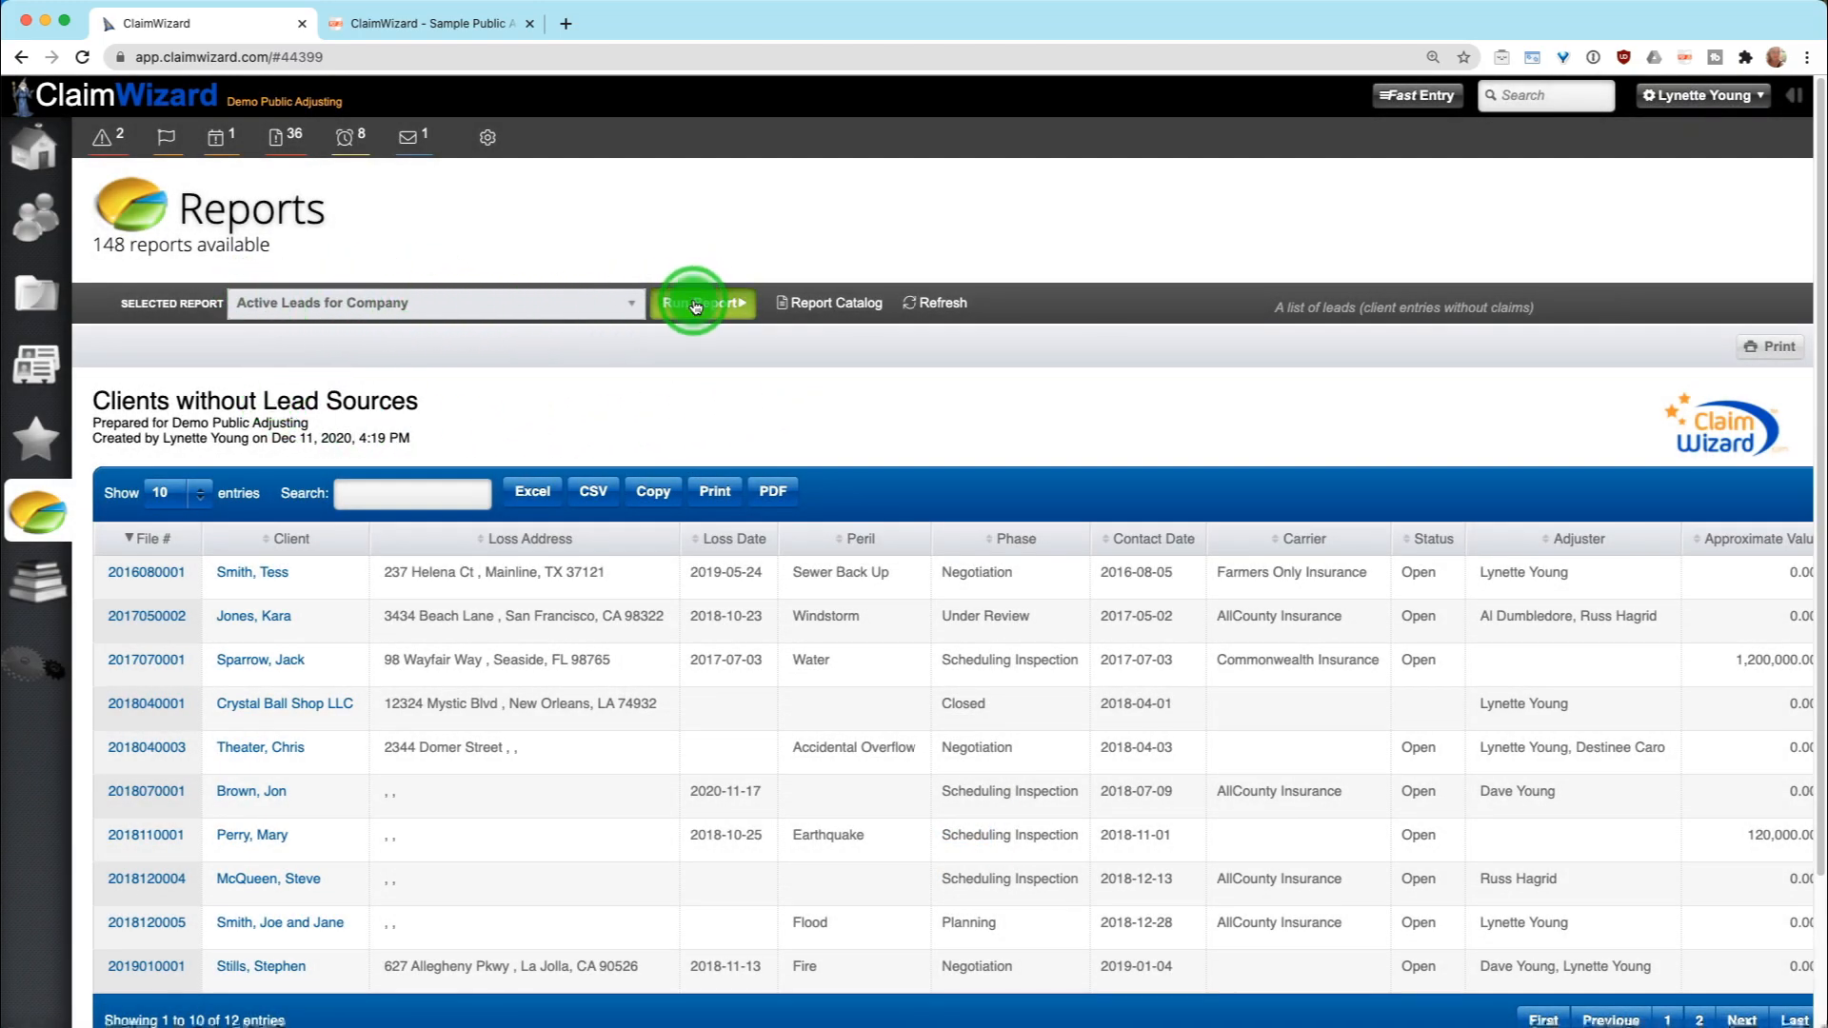
# Step: Run Active Leads for Company, then select Settled Claims with date range All
pyautogui.click(703, 303)
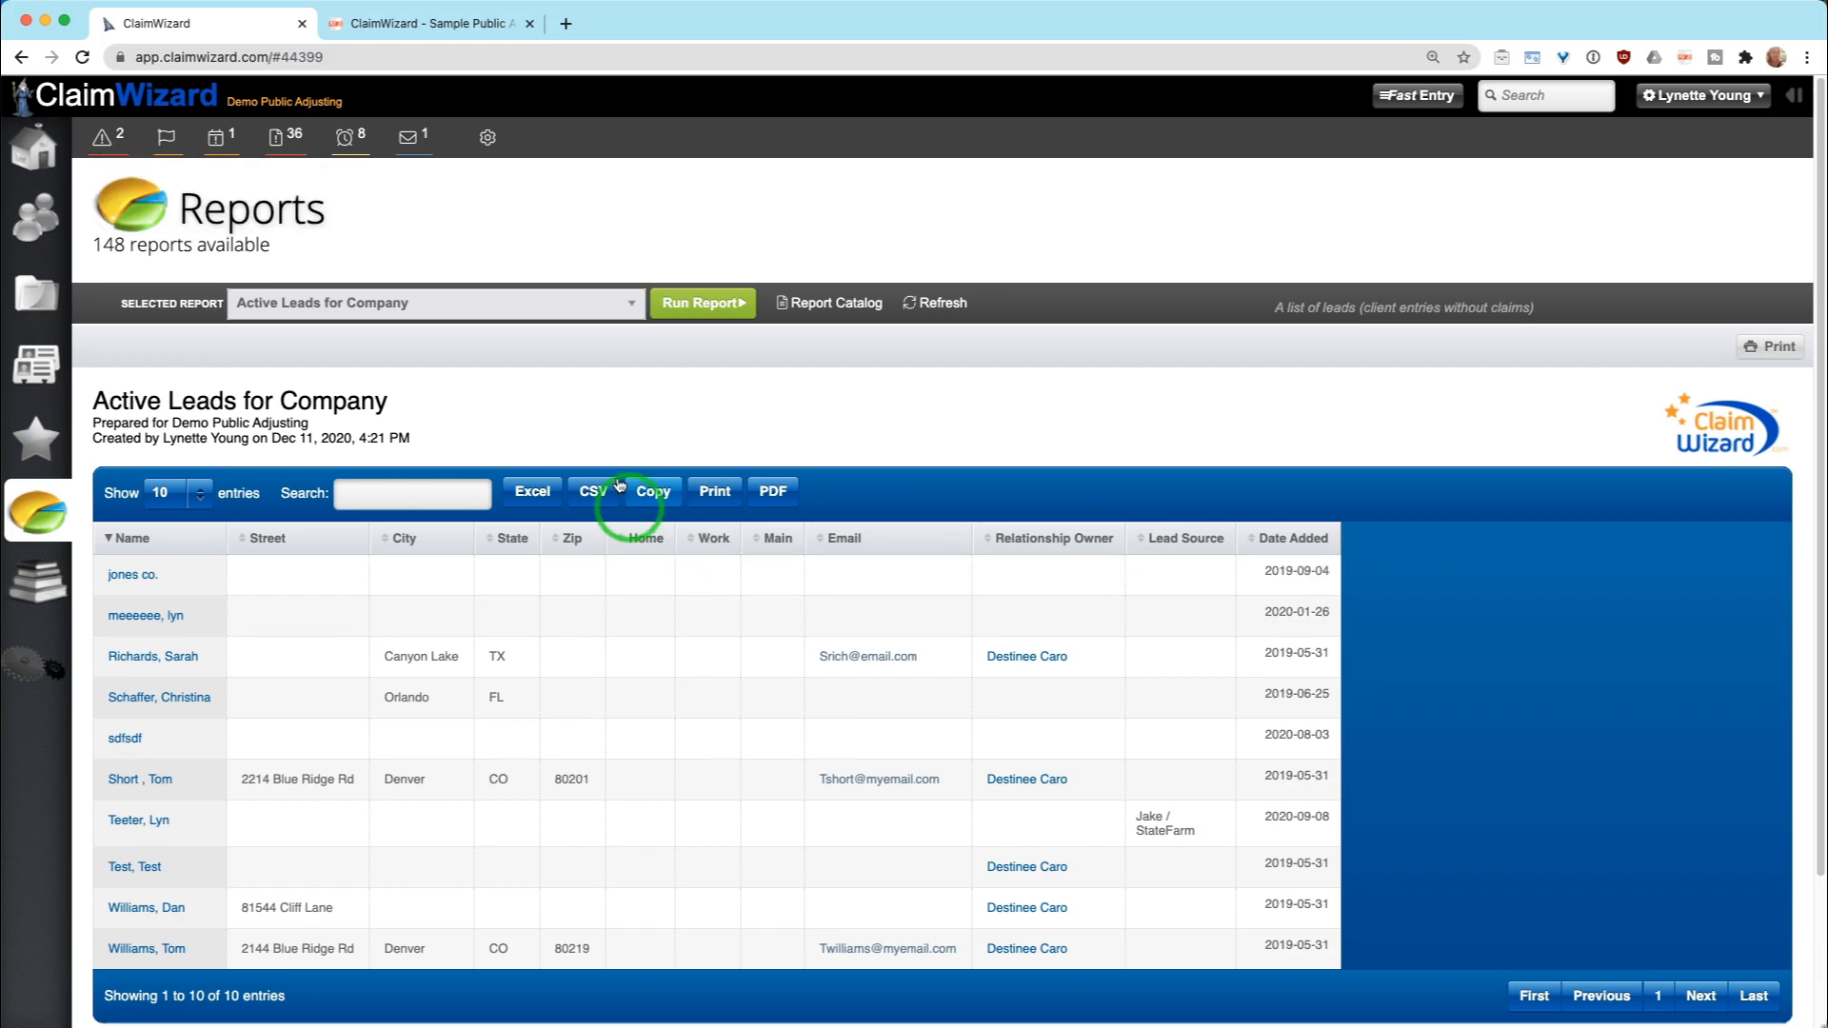
pyautogui.moveTo(552, 402)
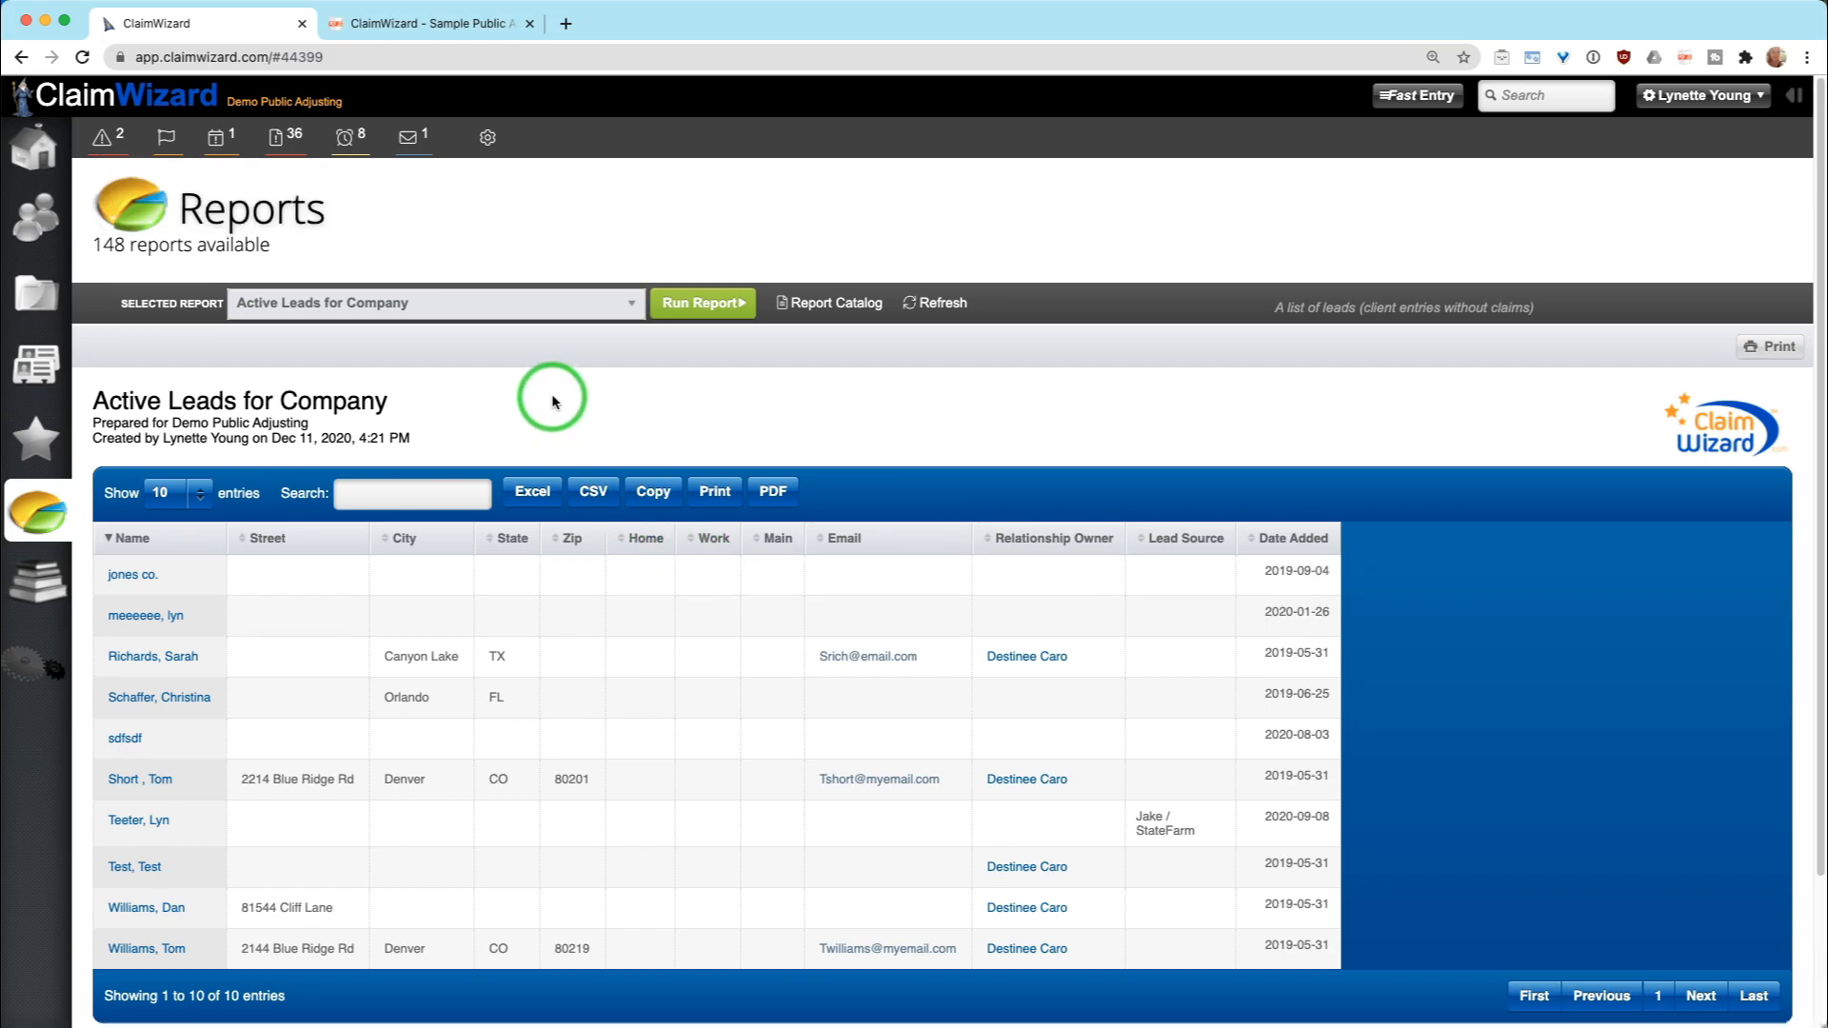
pyautogui.click(434, 303)
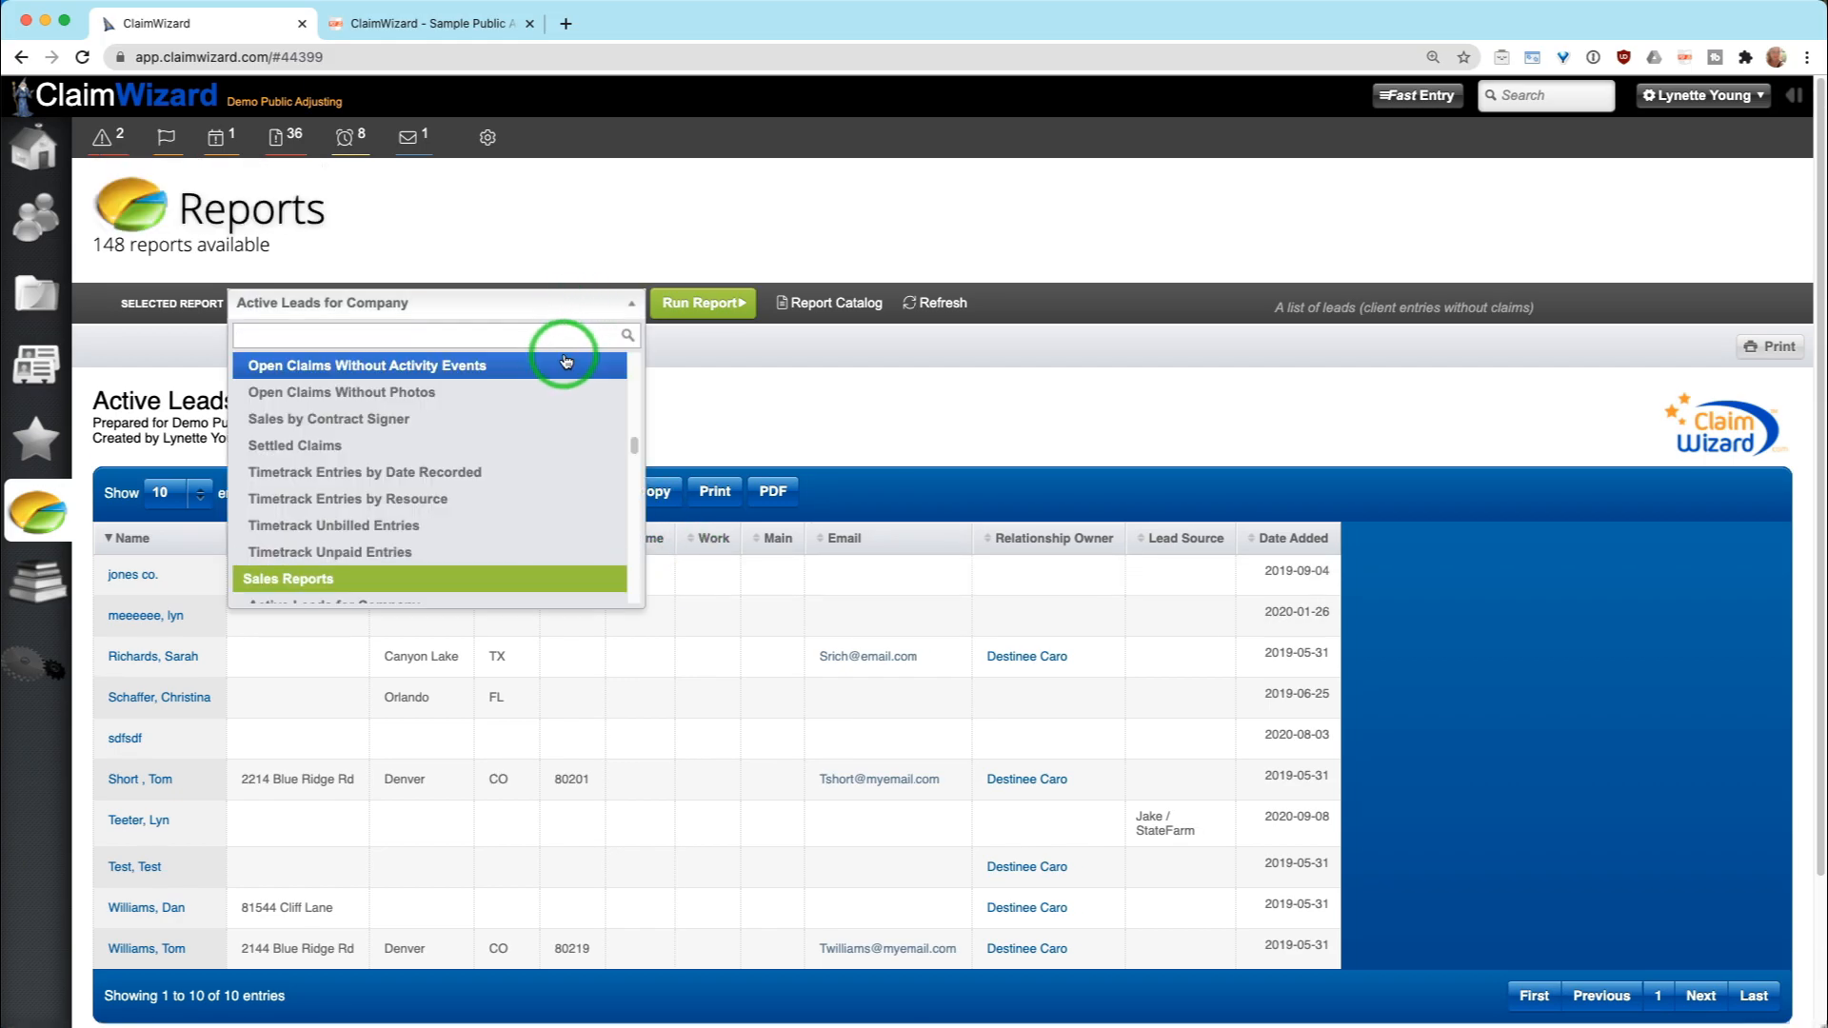
pyautogui.click(293, 445)
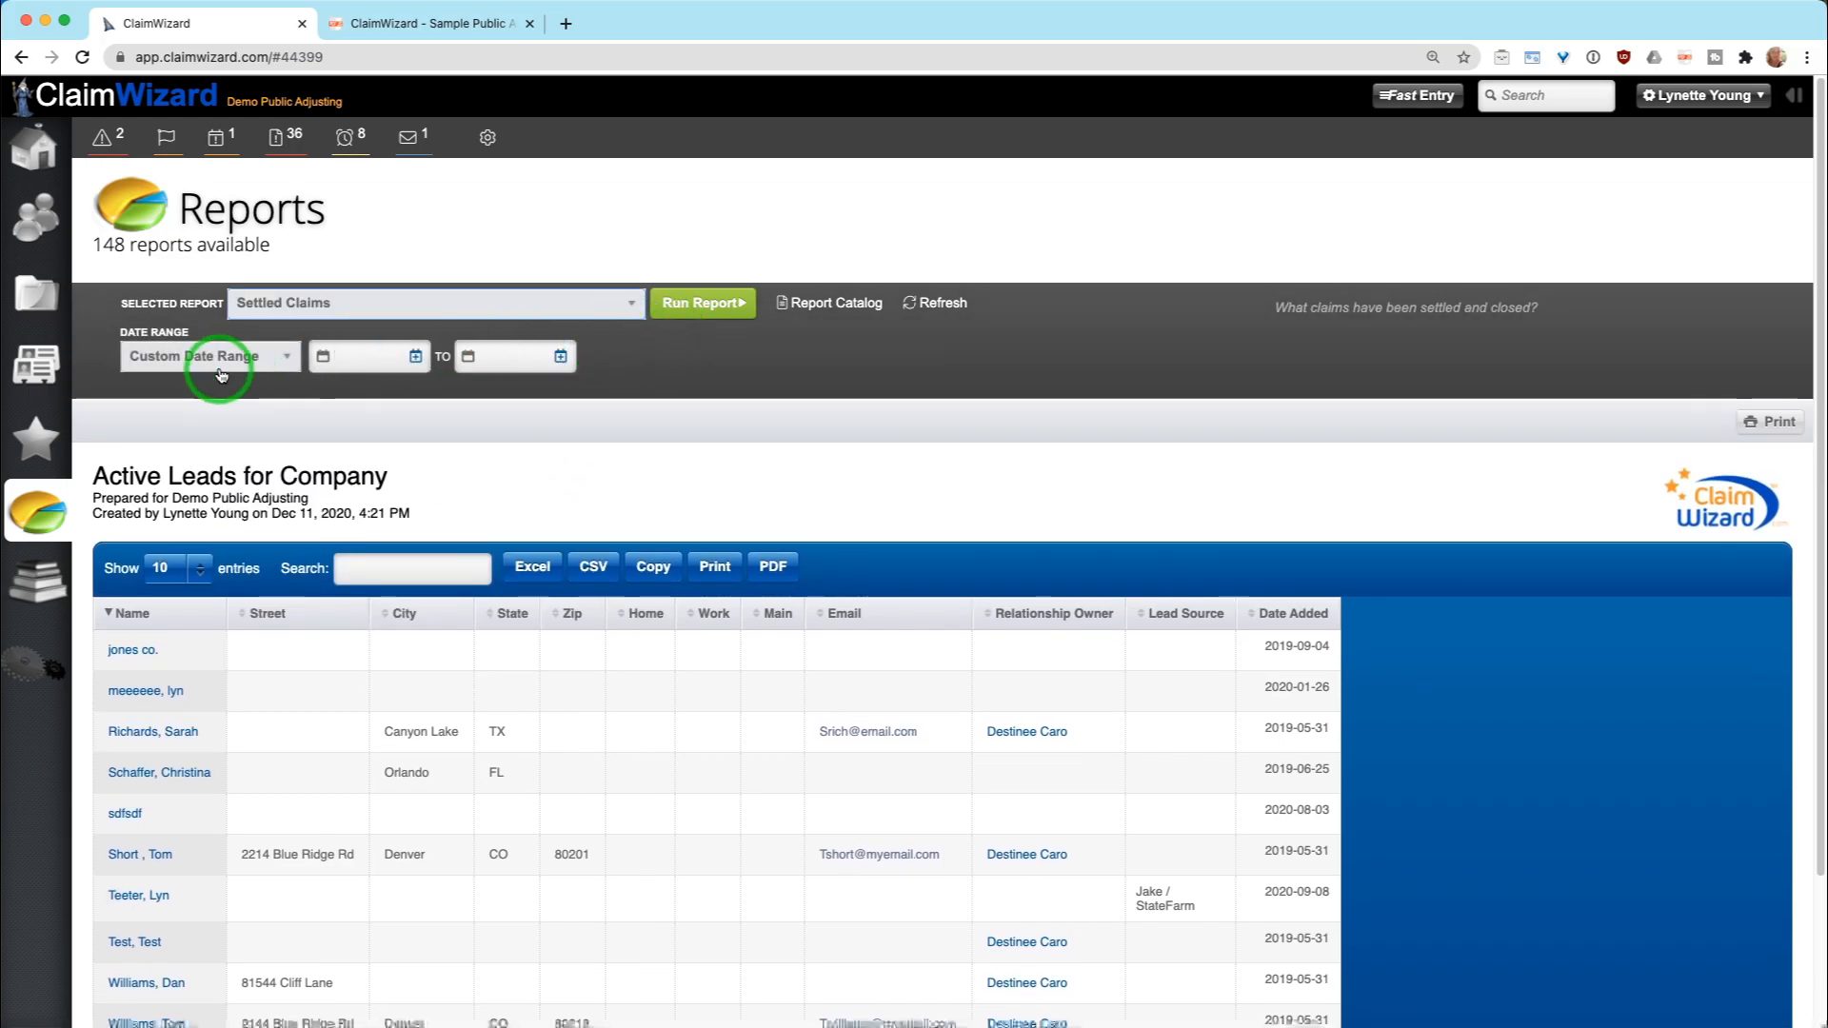
pyautogui.click(209, 356)
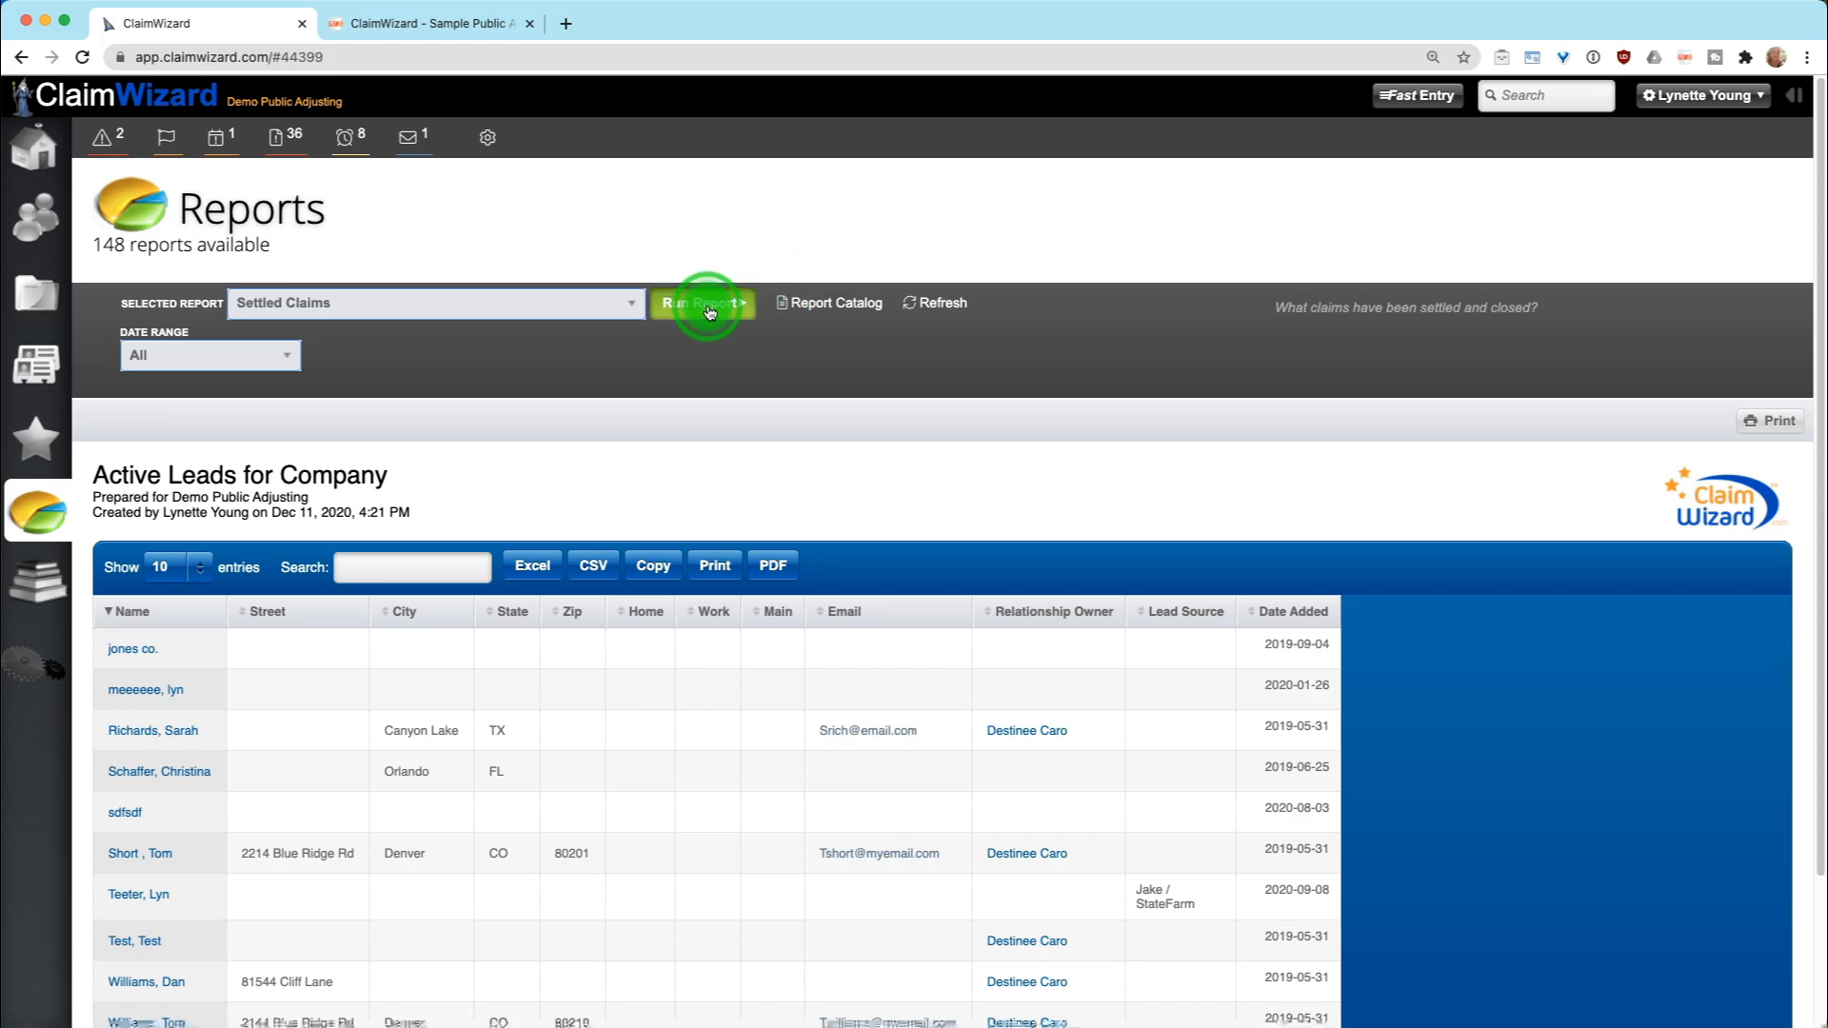
# Step: Run the Settled Claims report for all dates, listing the three settled claims
pyautogui.click(703, 303)
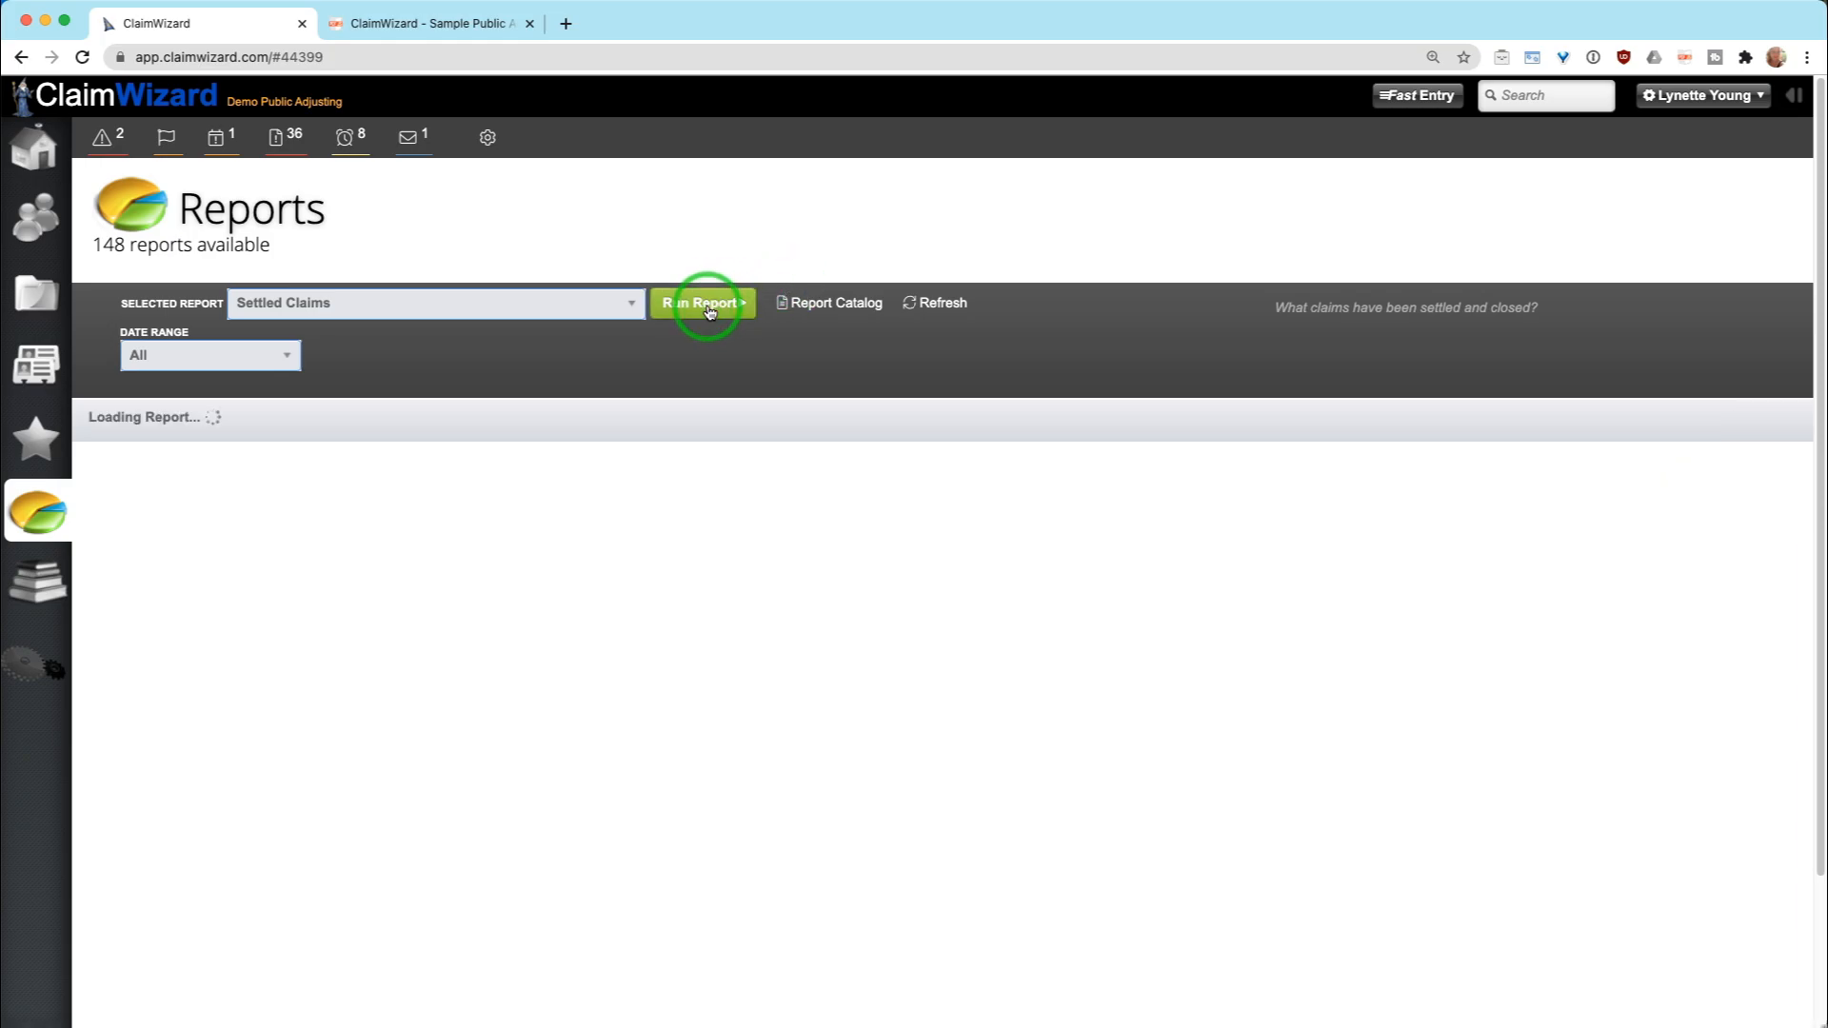
pyautogui.click(703, 303)
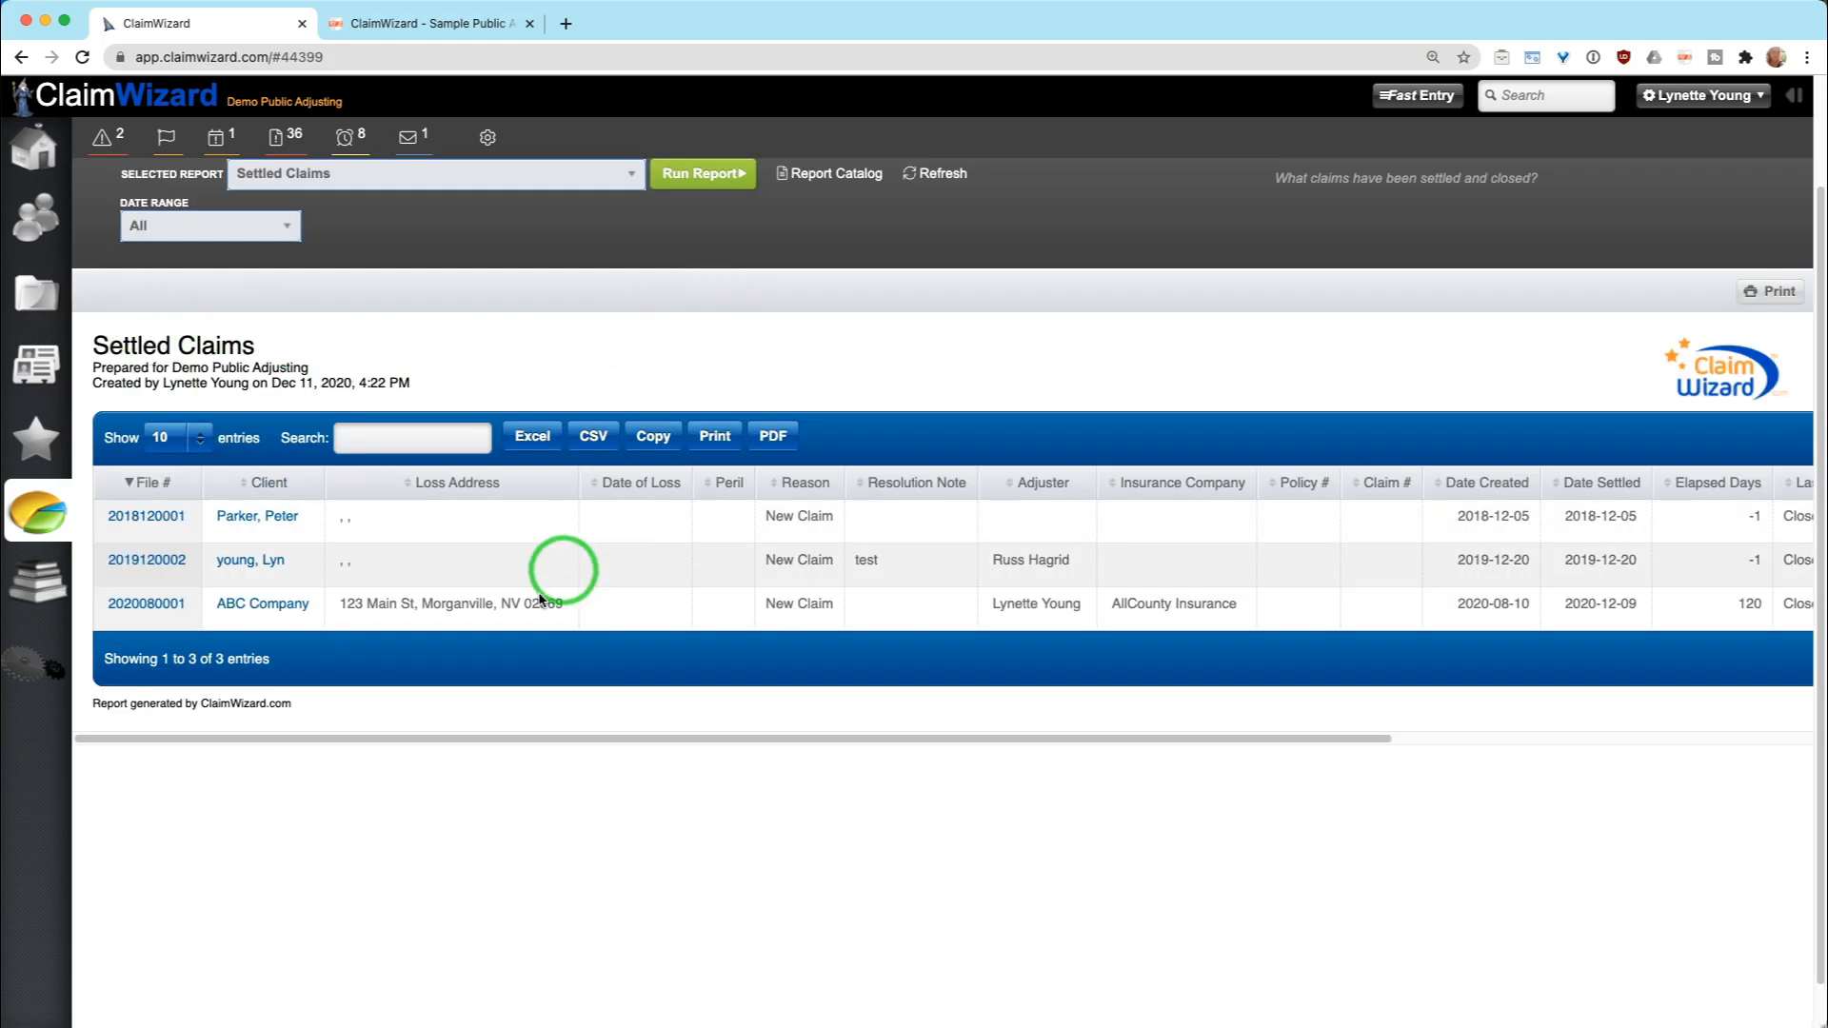
pyautogui.moveTo(461, 371)
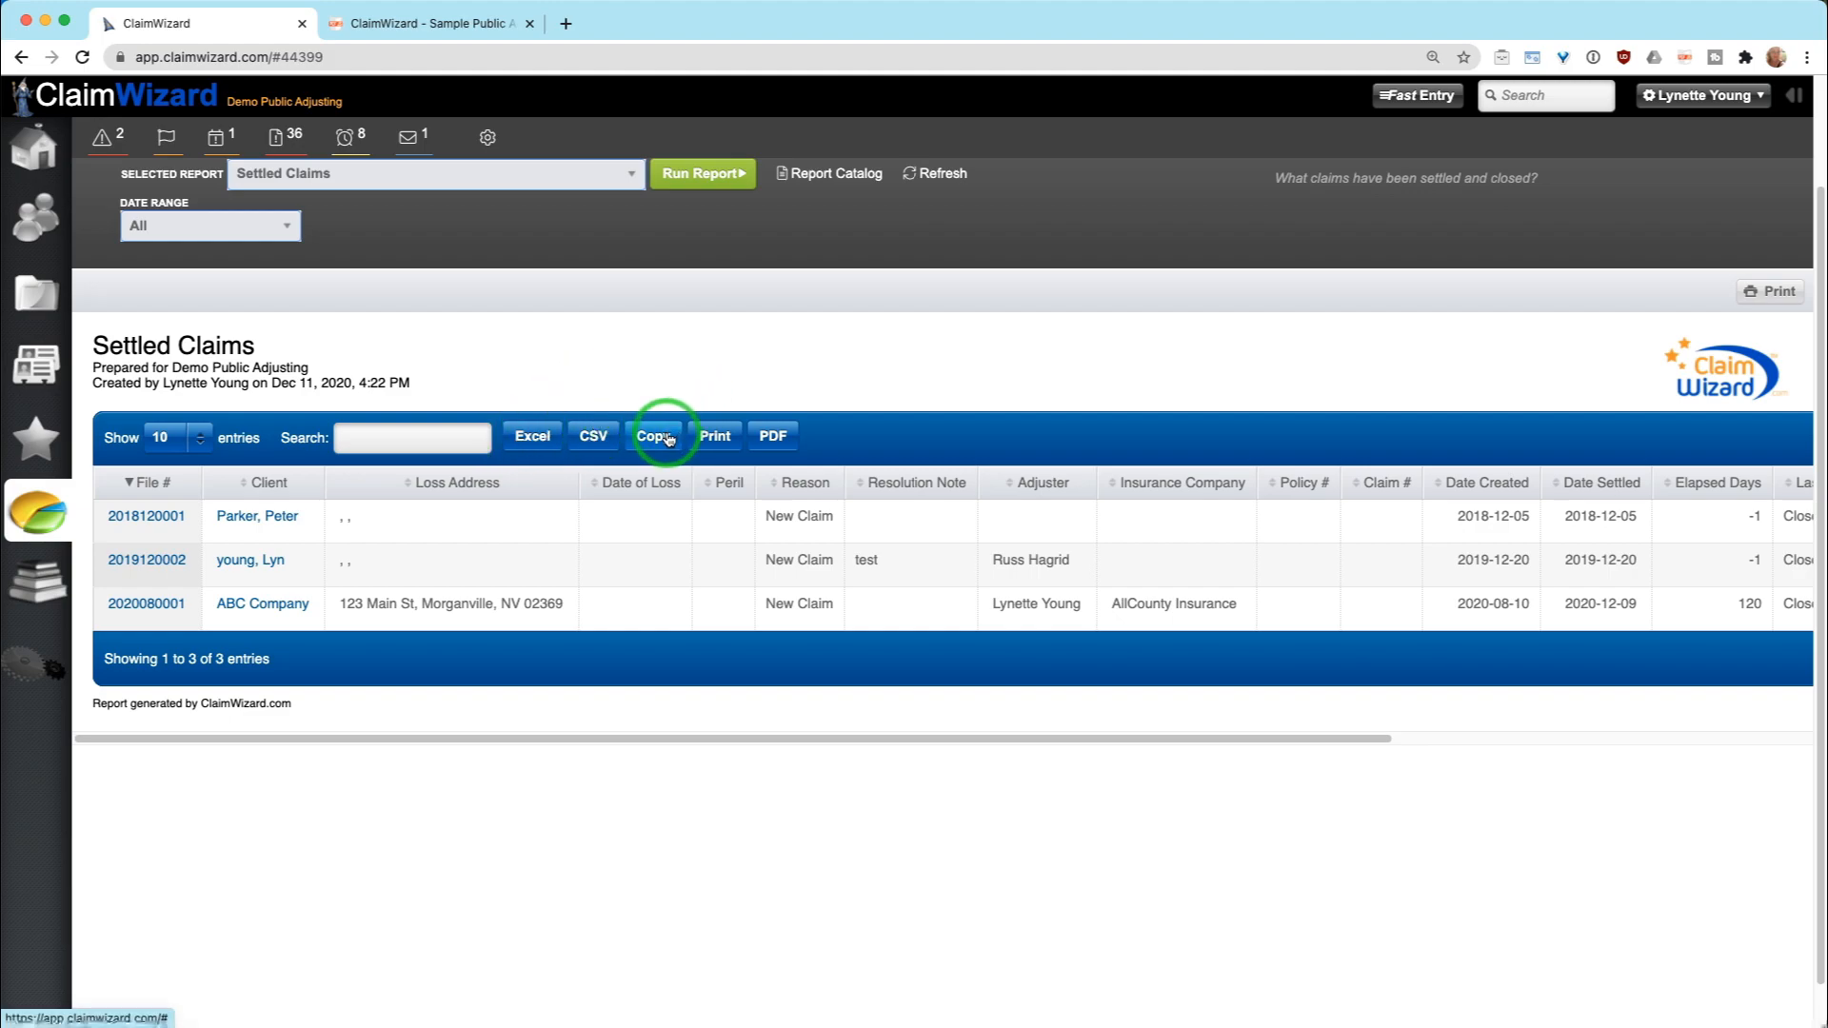
pyautogui.moveTo(714, 438)
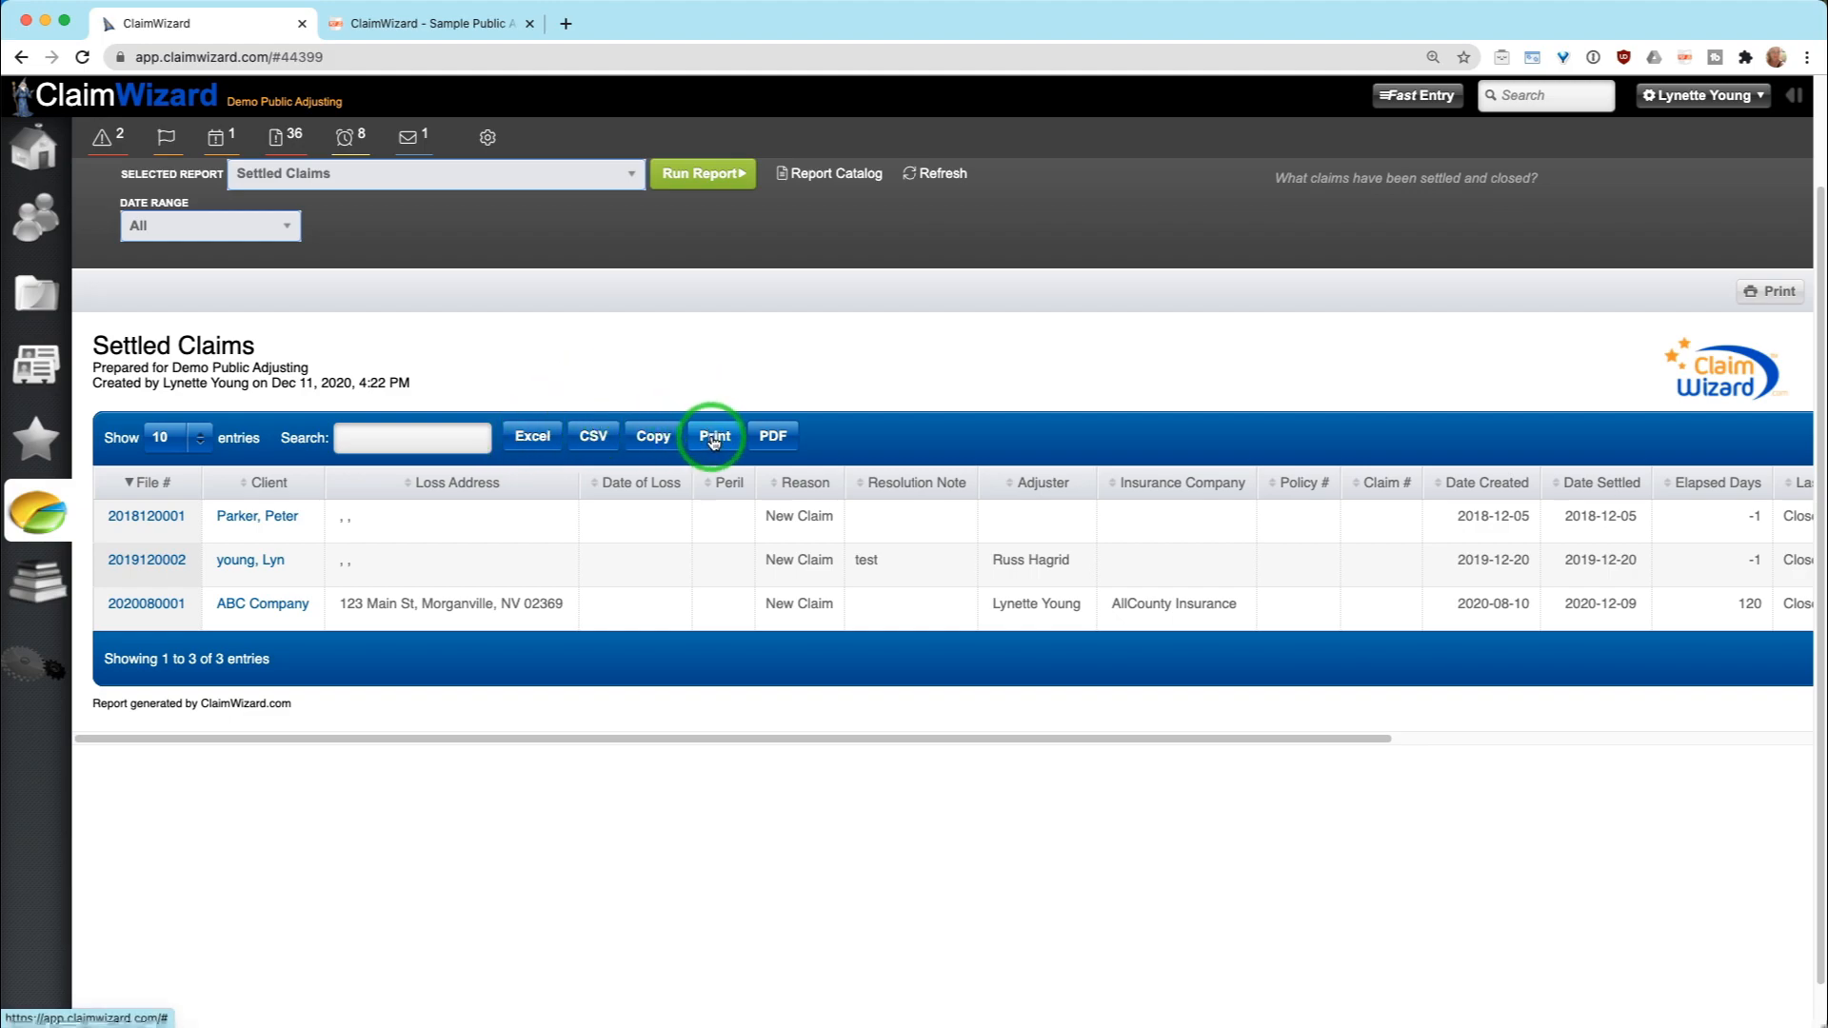
pyautogui.moveTo(794, 415)
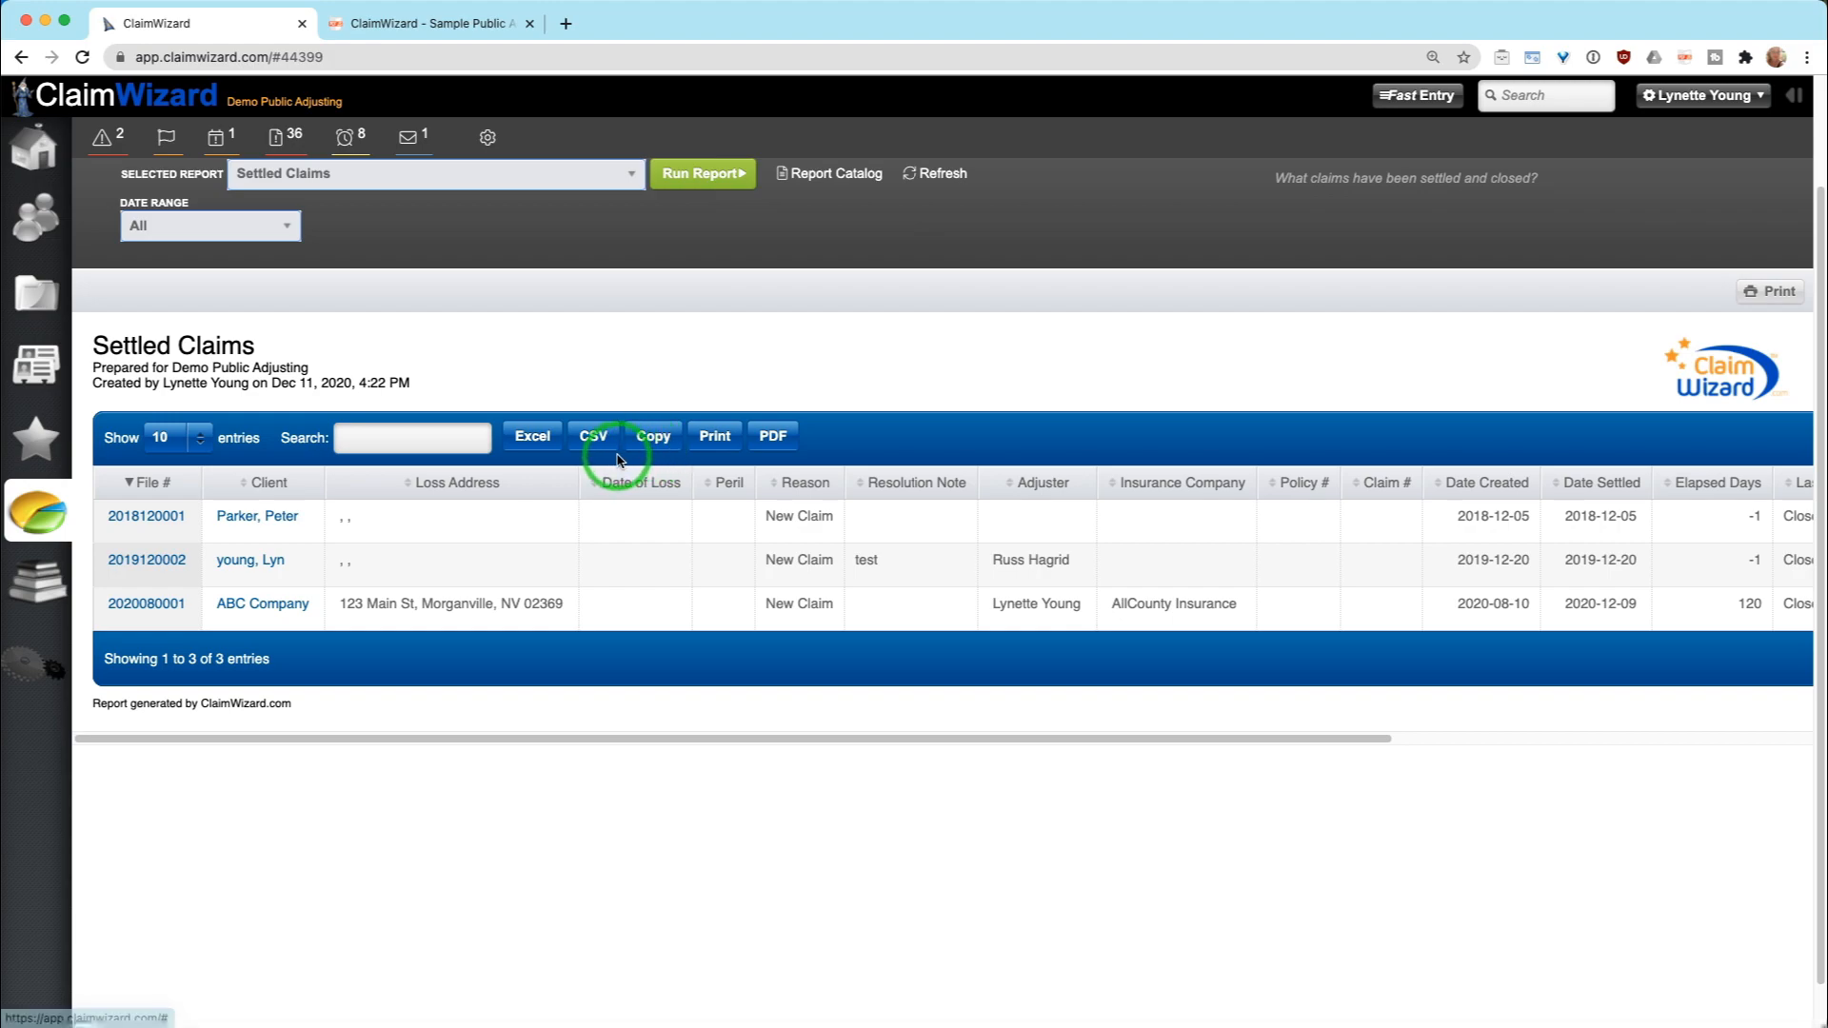
pyautogui.click(634, 482)
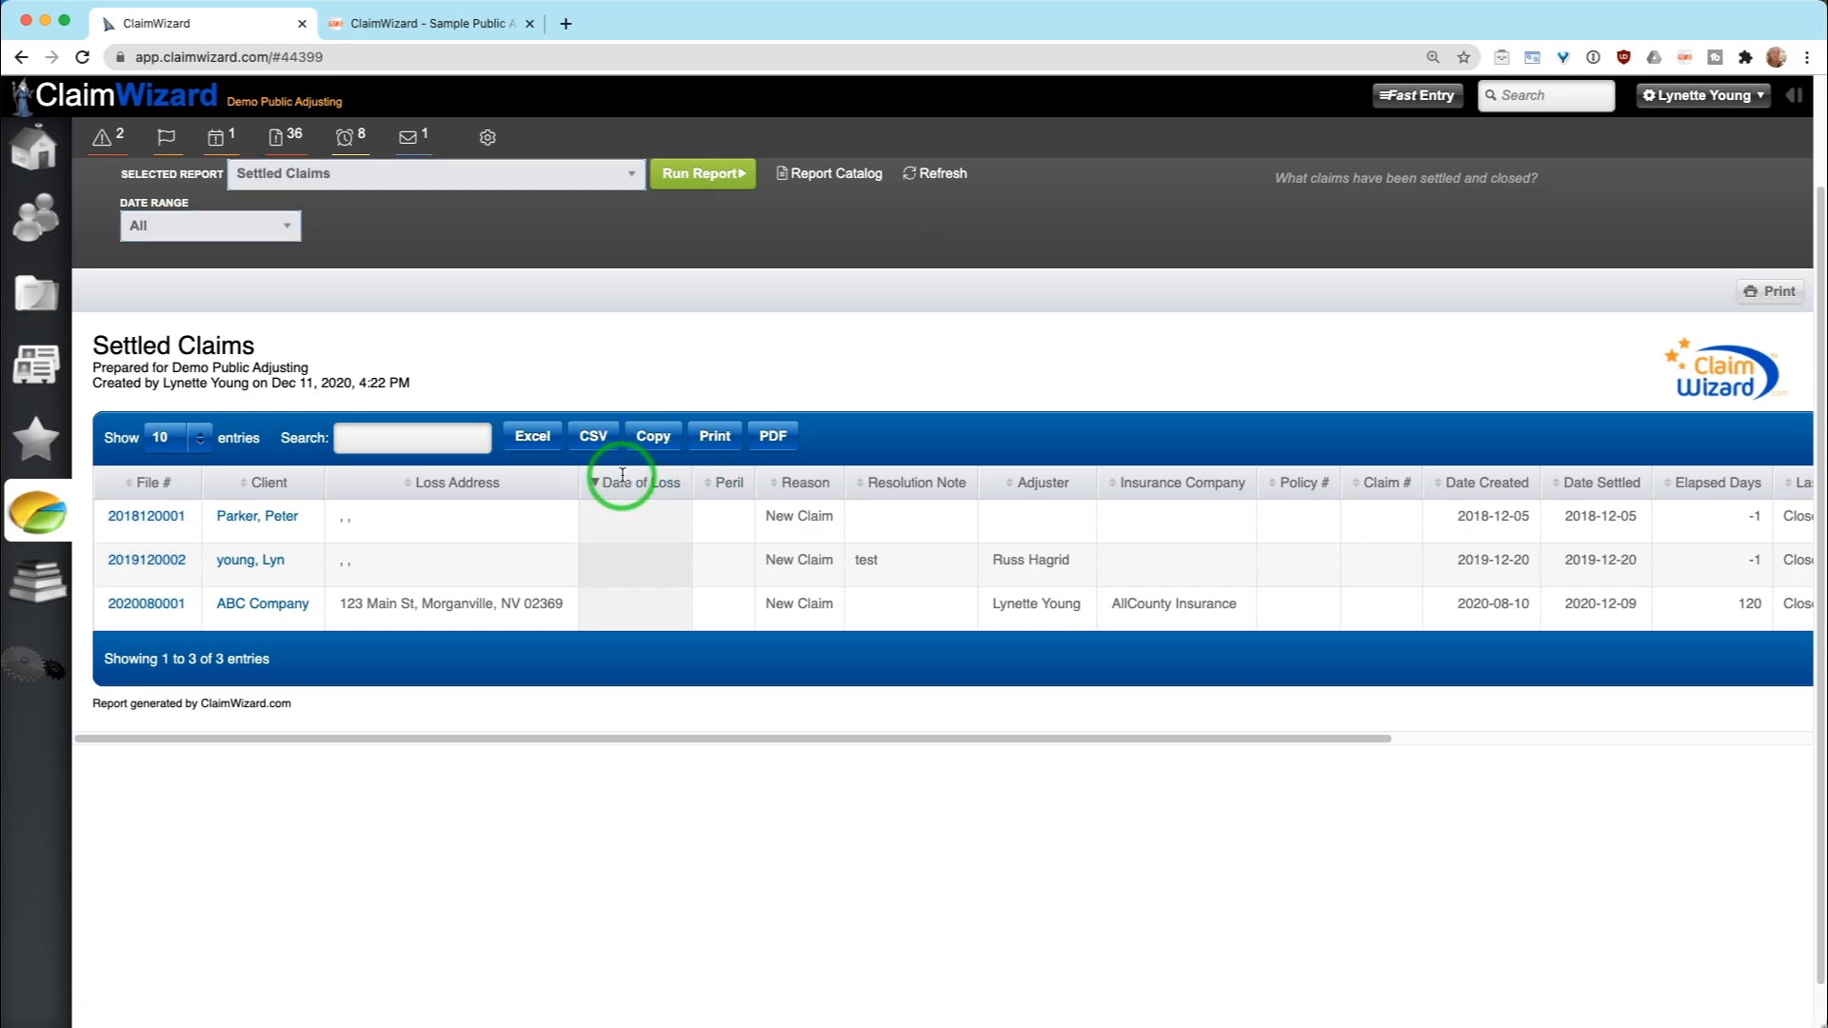
pyautogui.click(803, 482)
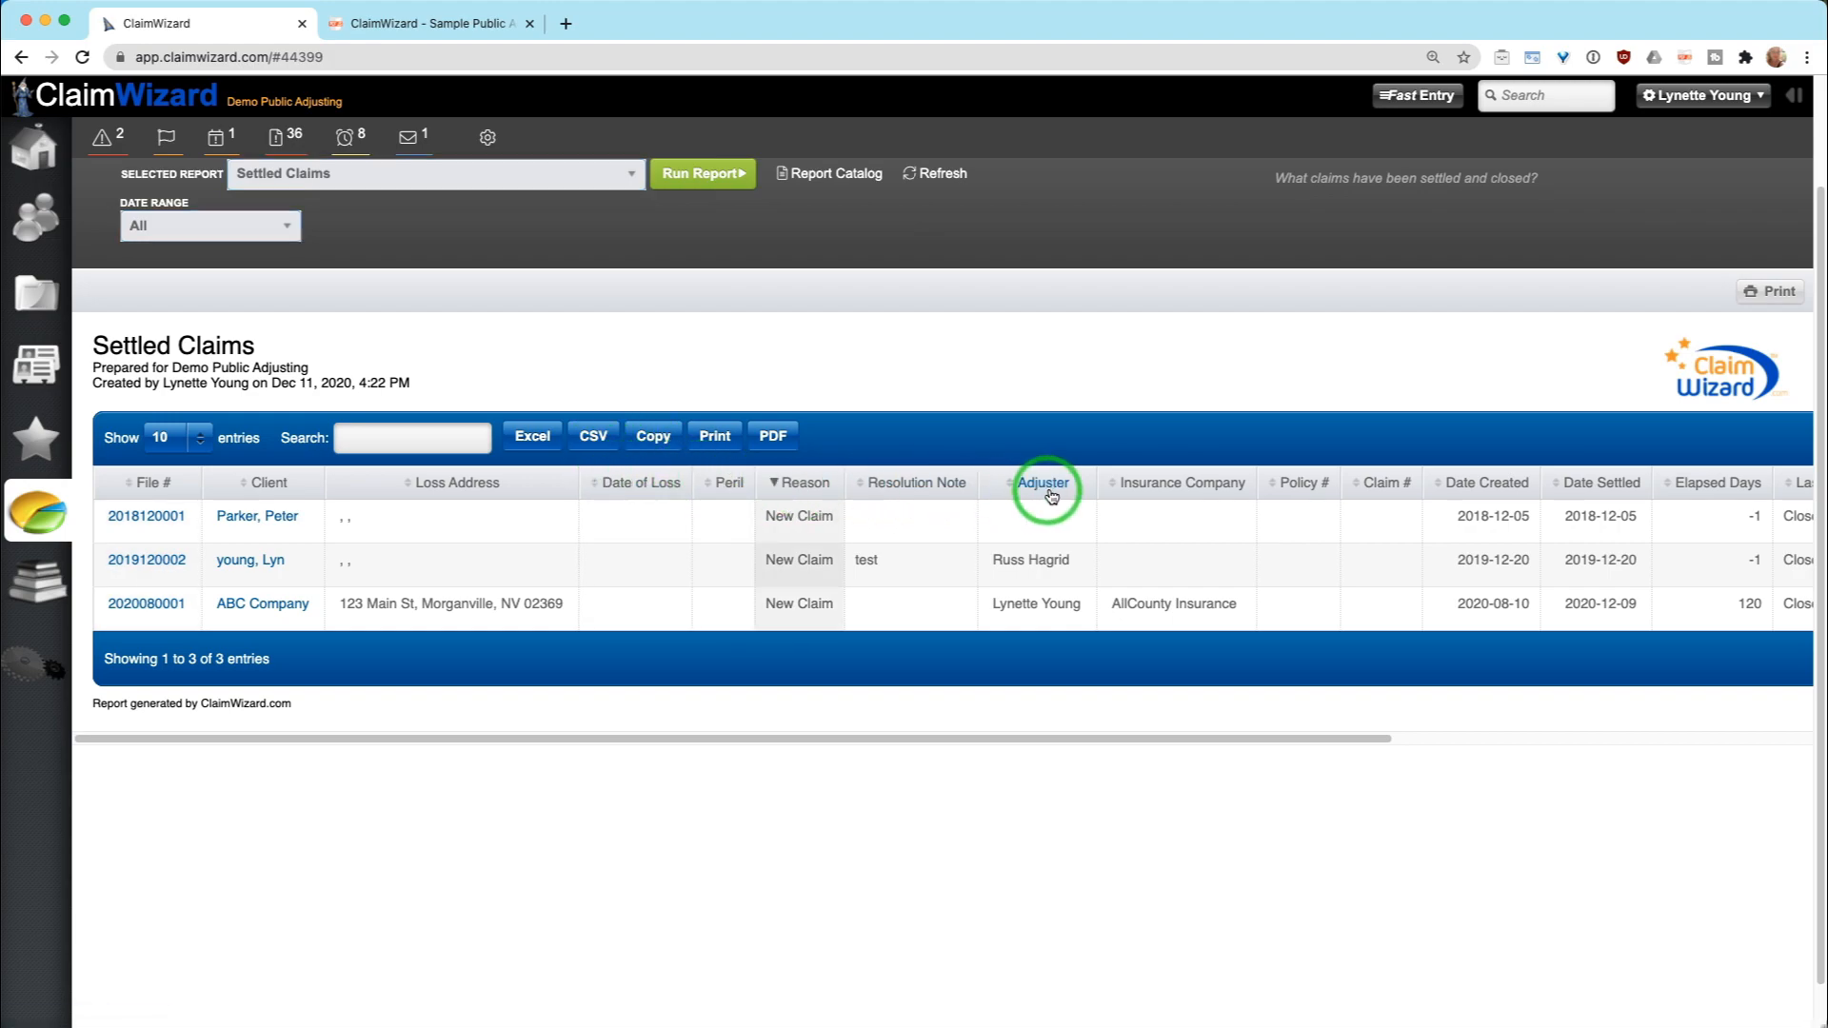
pyautogui.click(1177, 481)
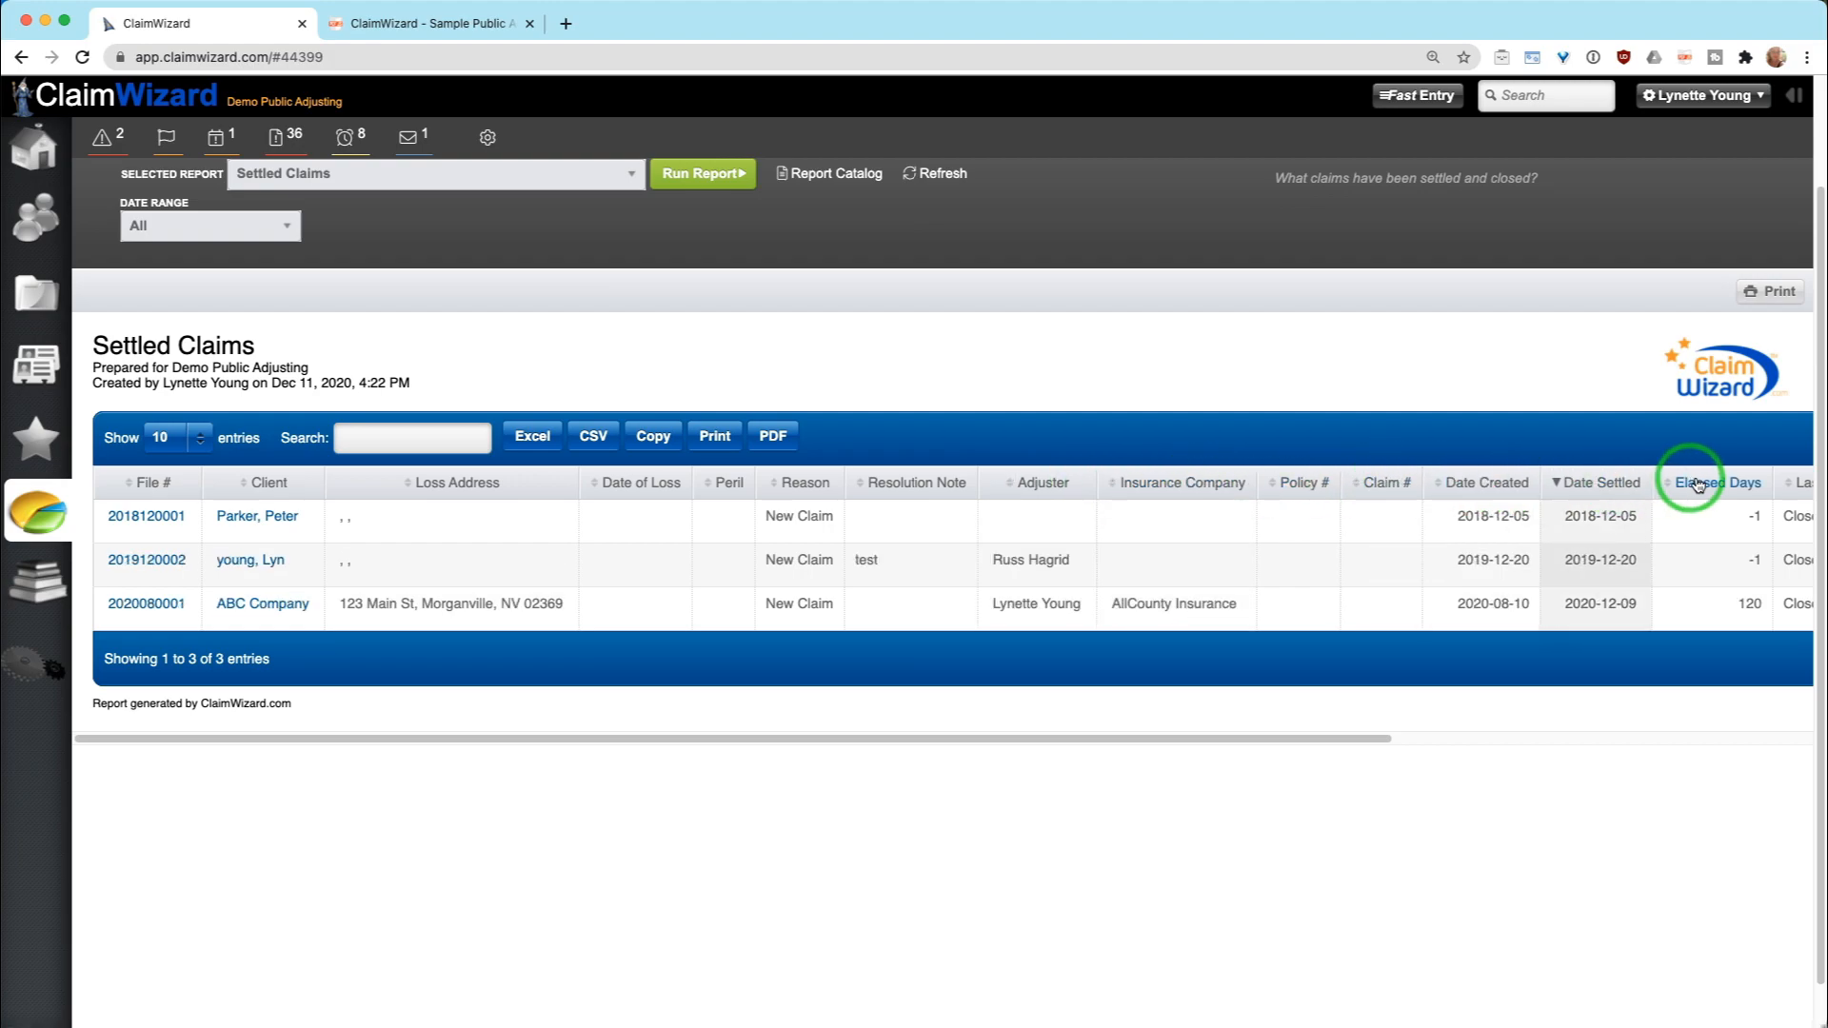
pyautogui.click(1380, 482)
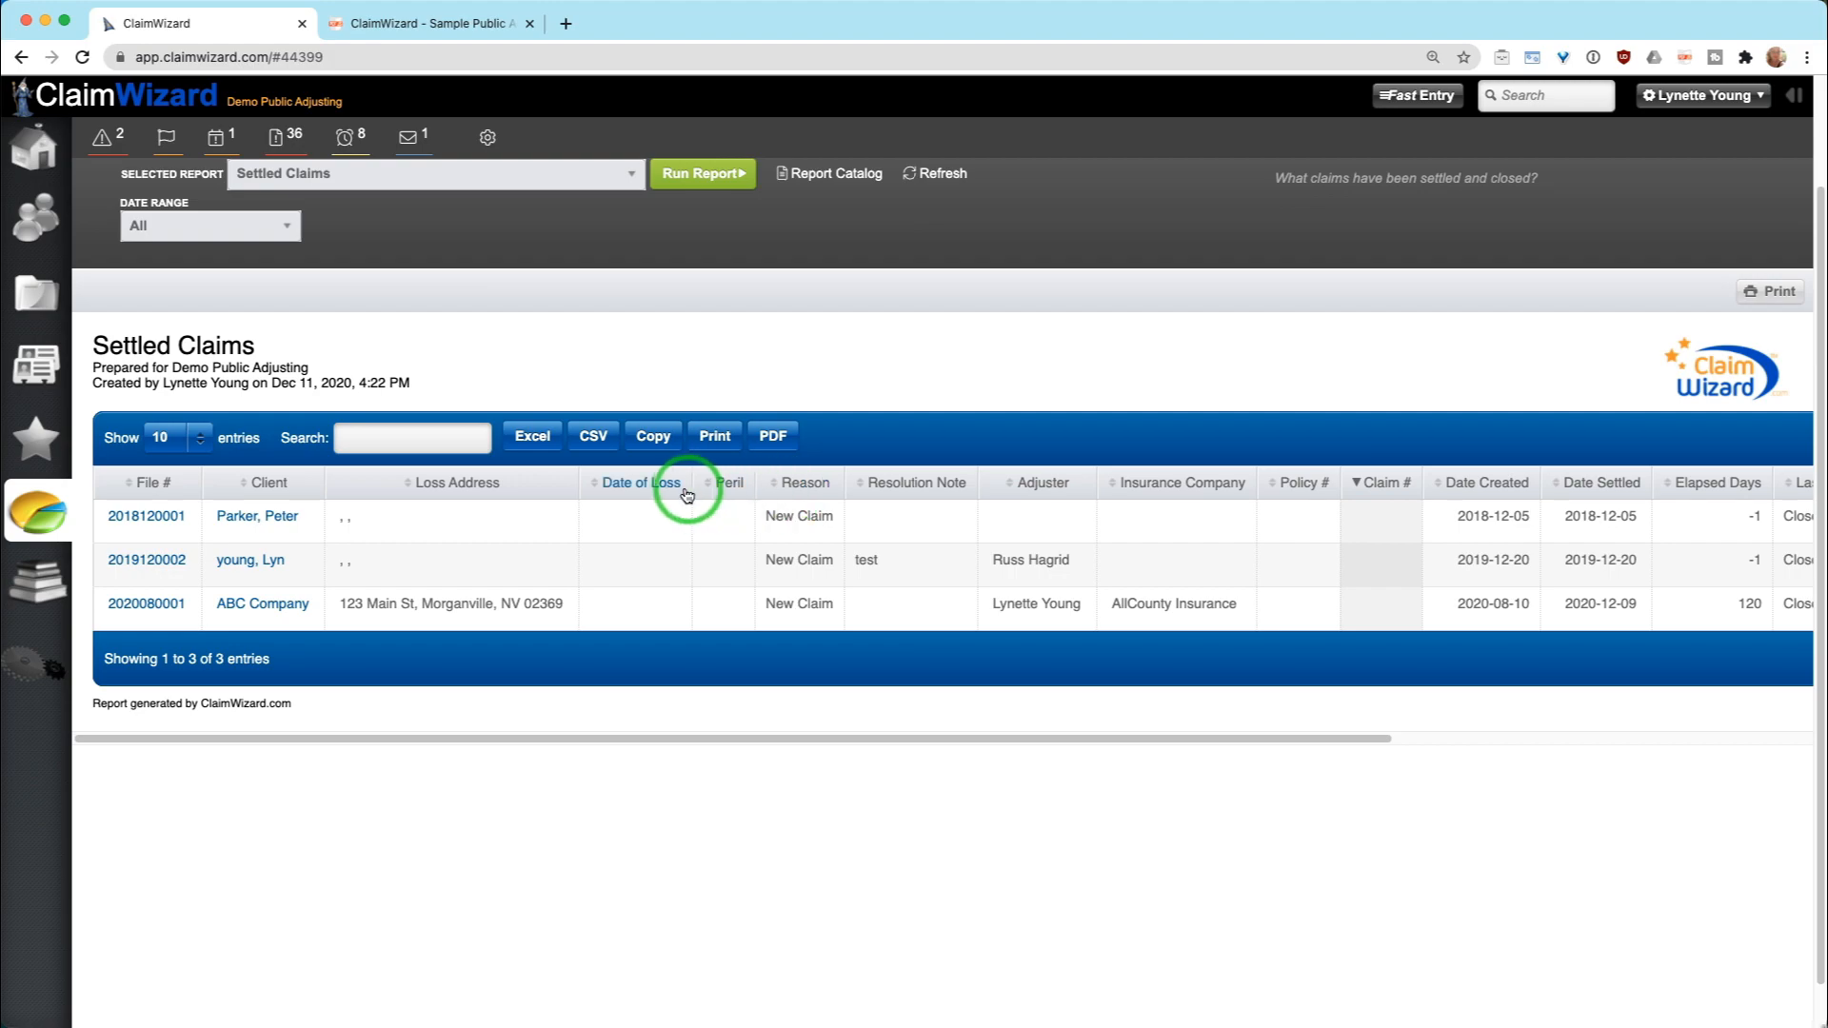
pyautogui.click(262, 481)
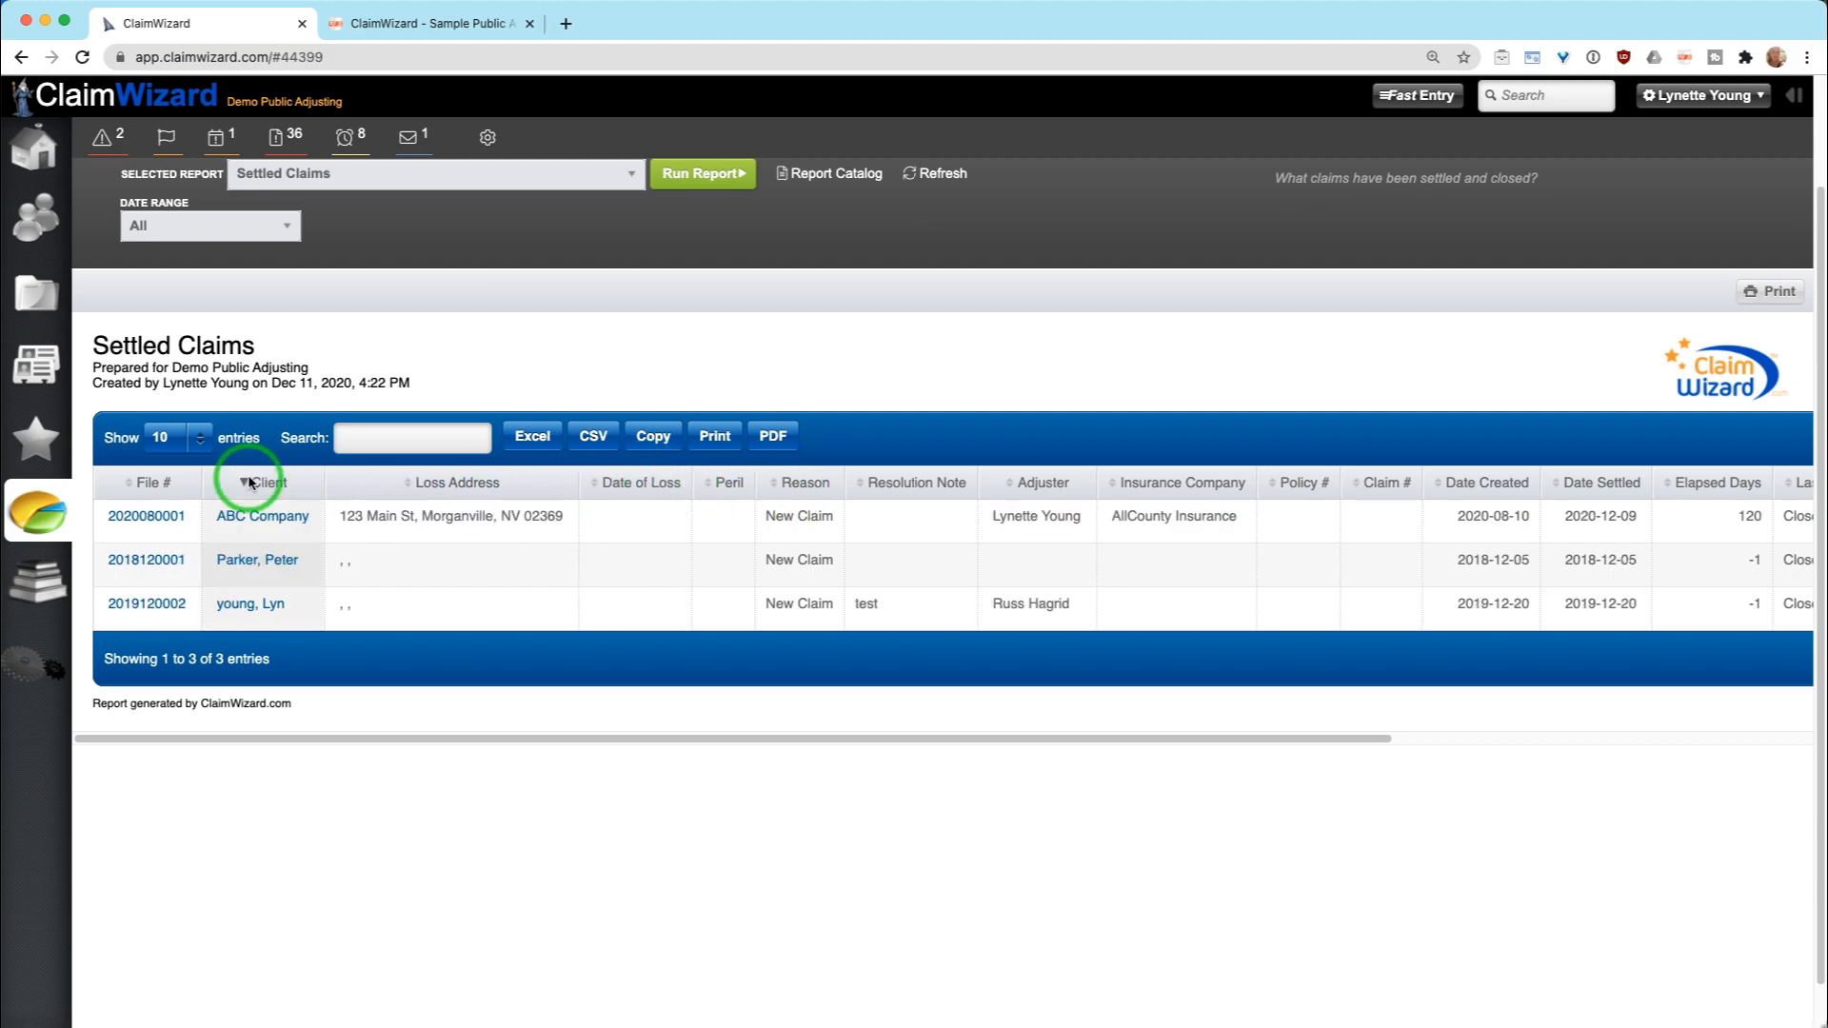
pyautogui.click(149, 481)
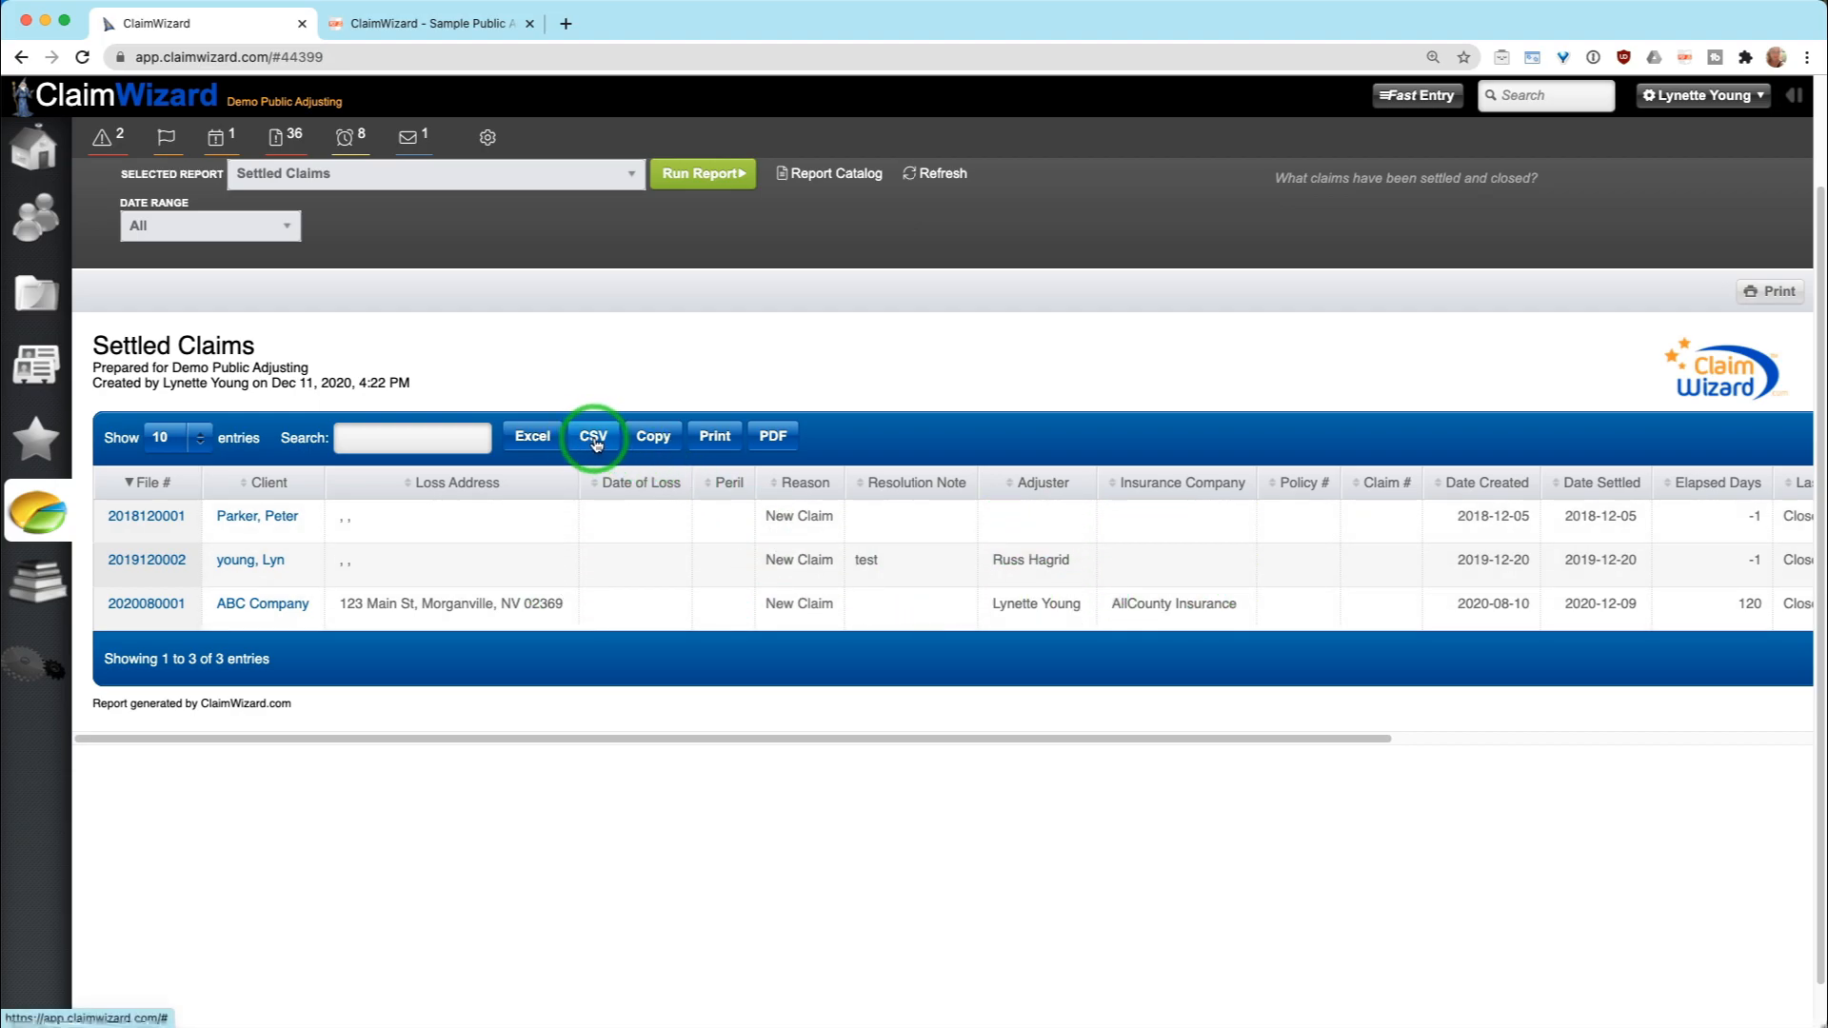
# Step: Bring up the Report Catalog listing the claims reports with descriptions
pyautogui.click(828, 173)
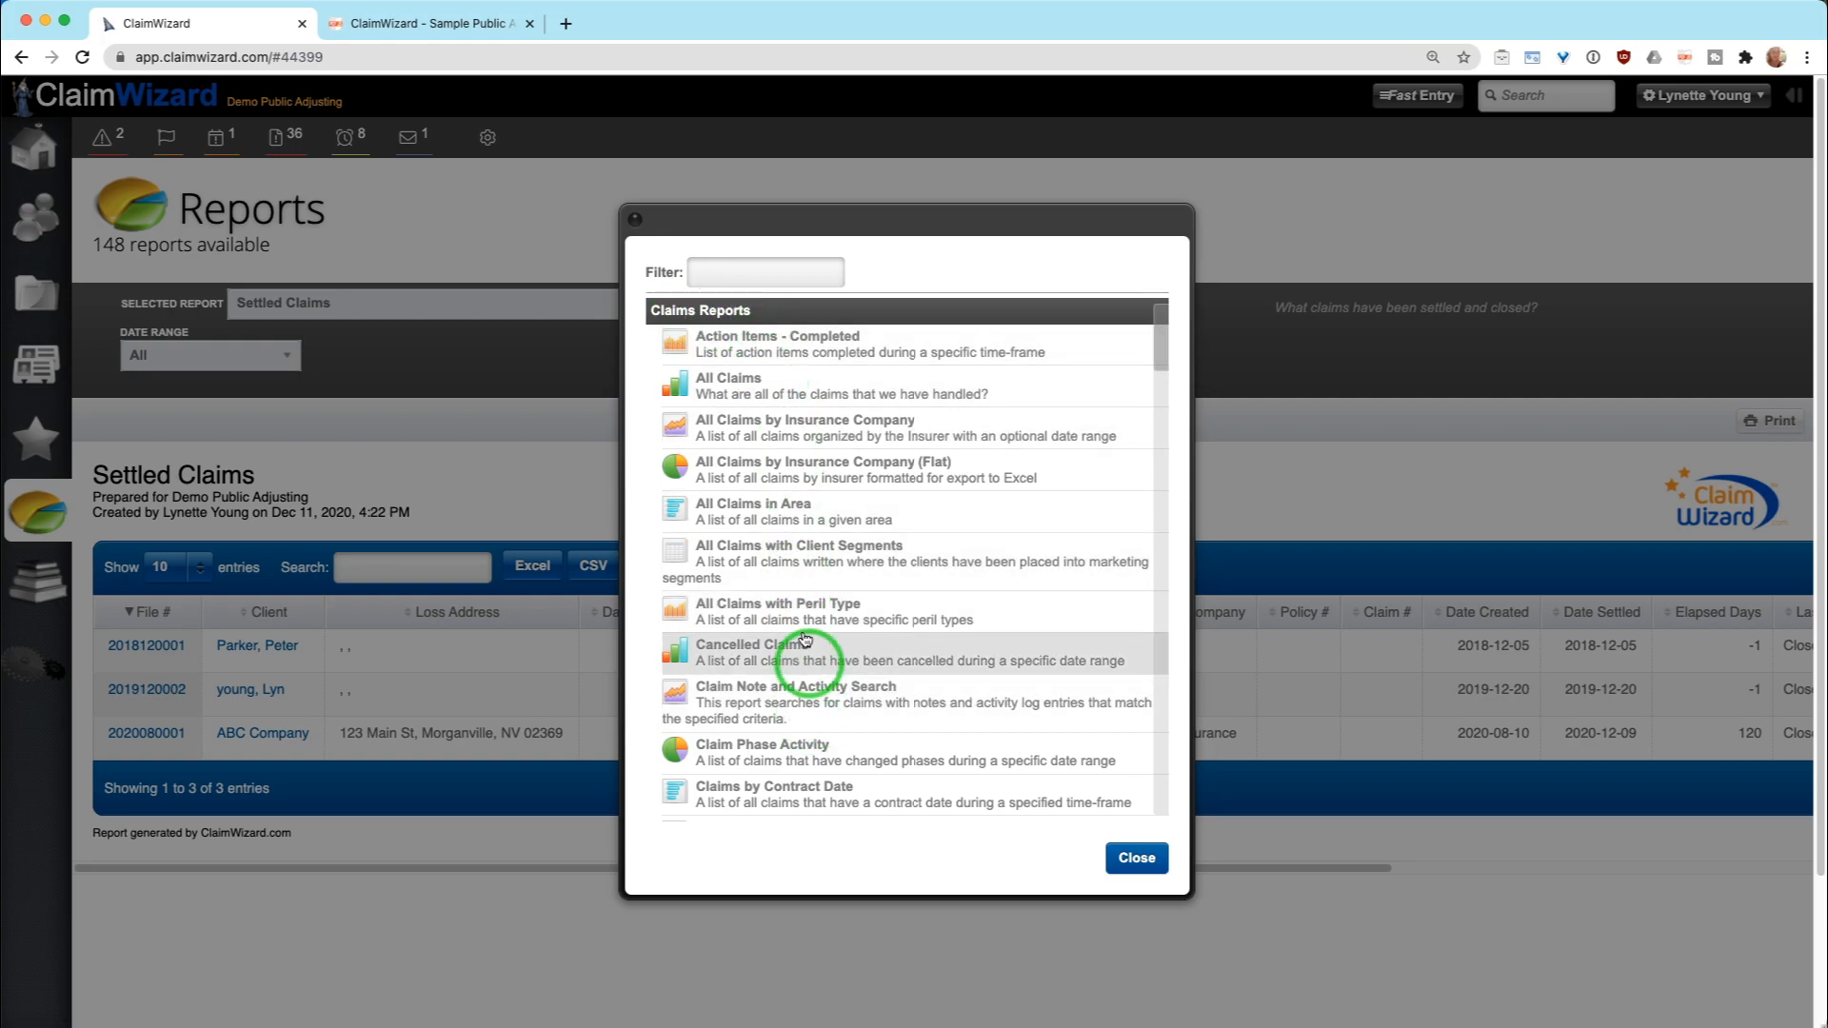
pyautogui.moveTo(779, 611)
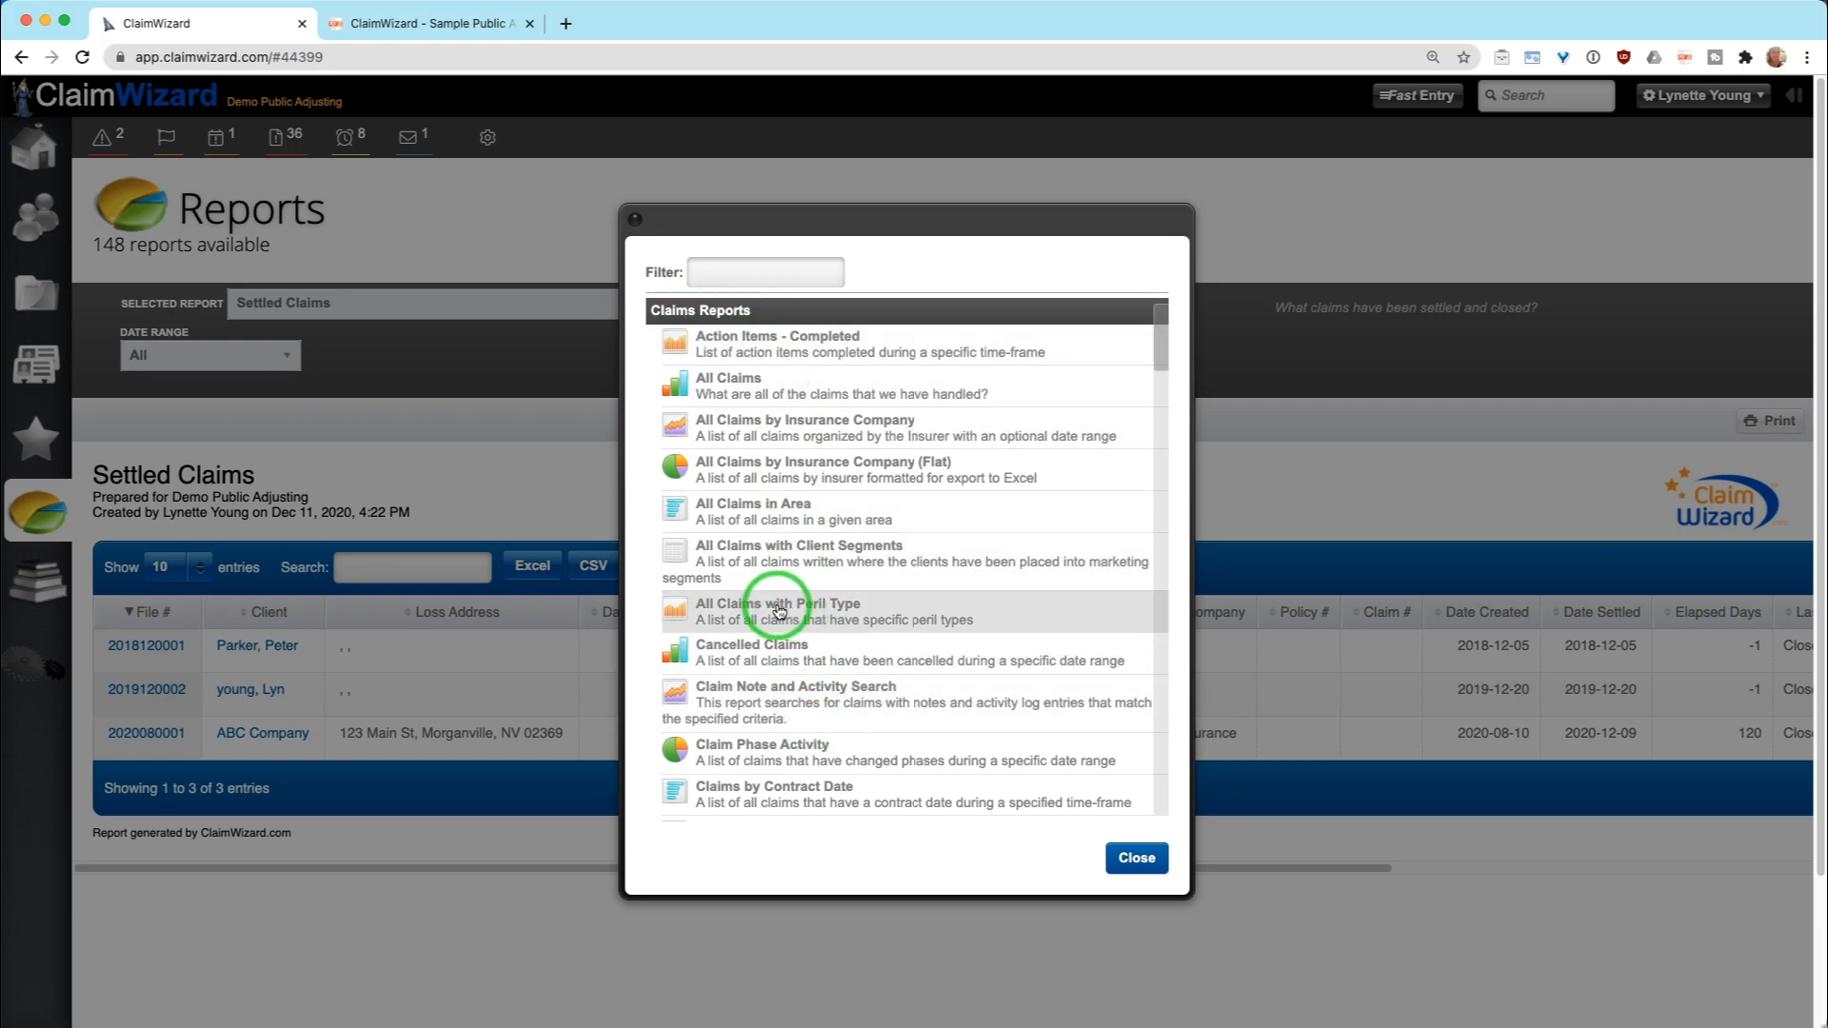